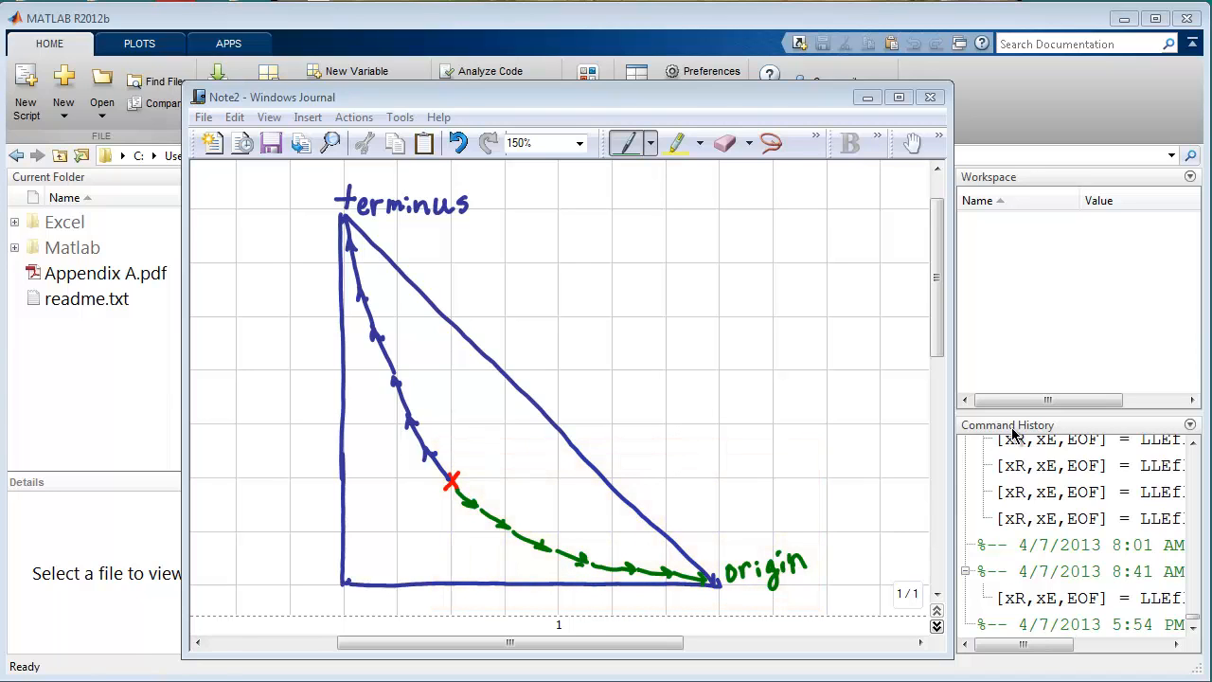
# Navigate MATLAB's current folder to chethermo\Matlab\chap16 and open residue.m in the editor
pyautogui.click(929, 96)
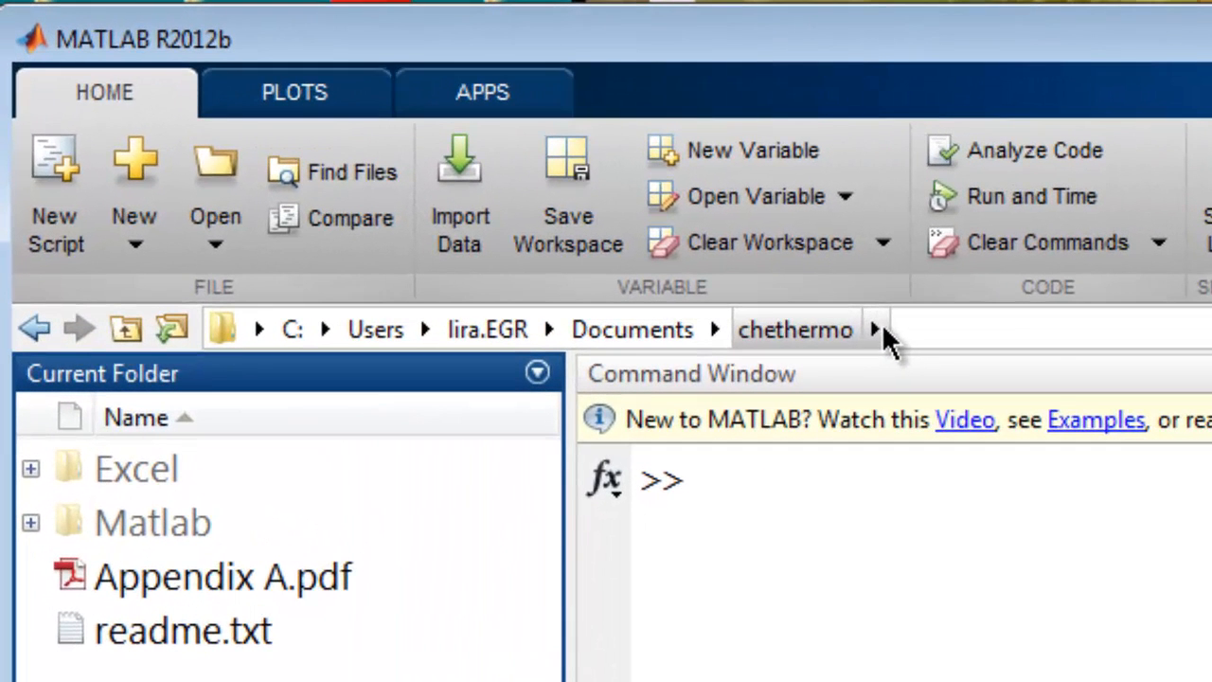
pyautogui.click(877, 328)
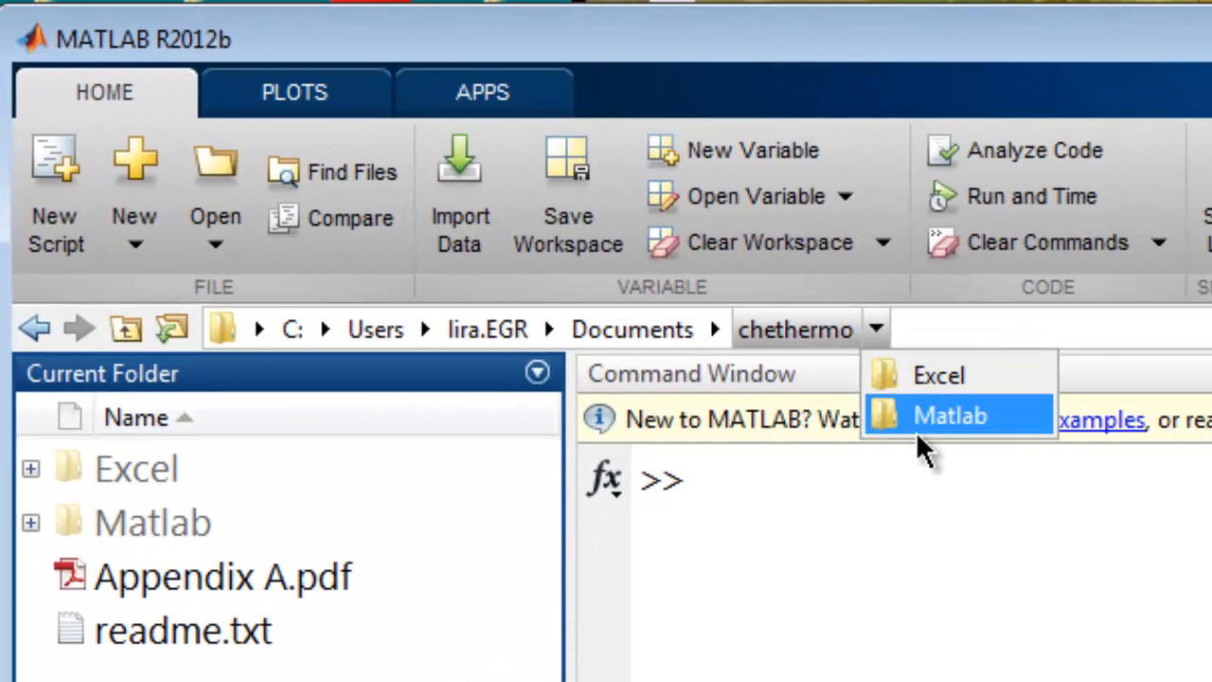
pyautogui.click(956, 415)
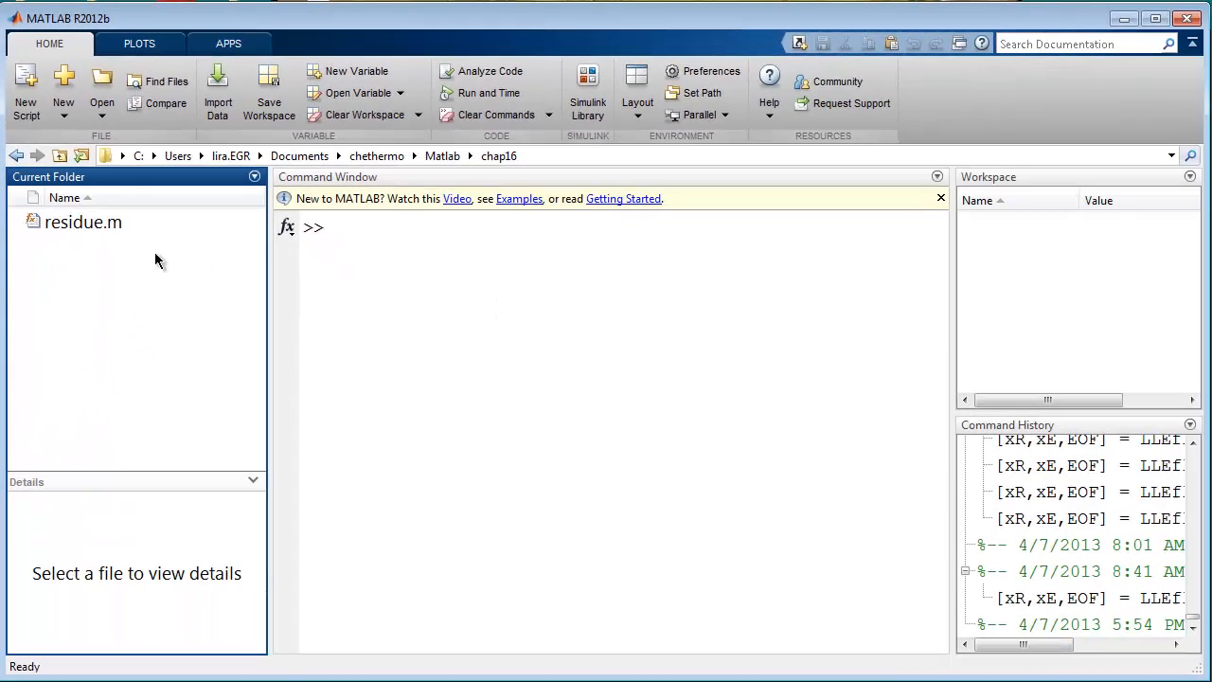
pyautogui.doubleClick(82, 222)
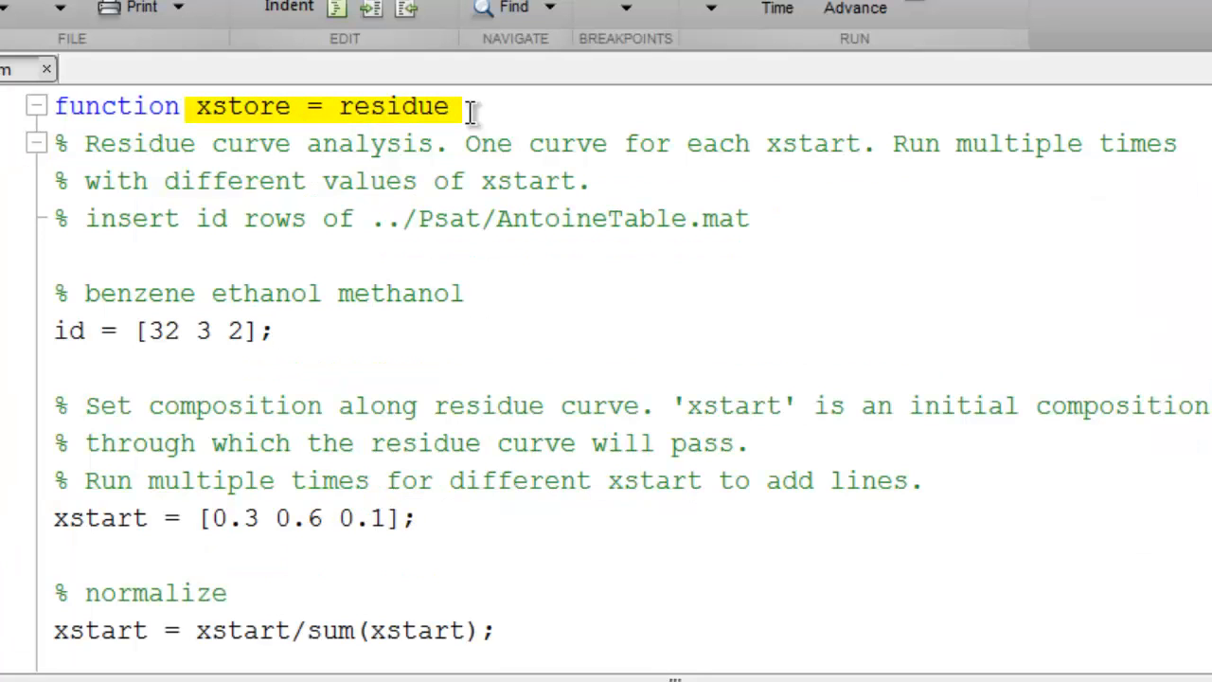
pyautogui.click(274, 329)
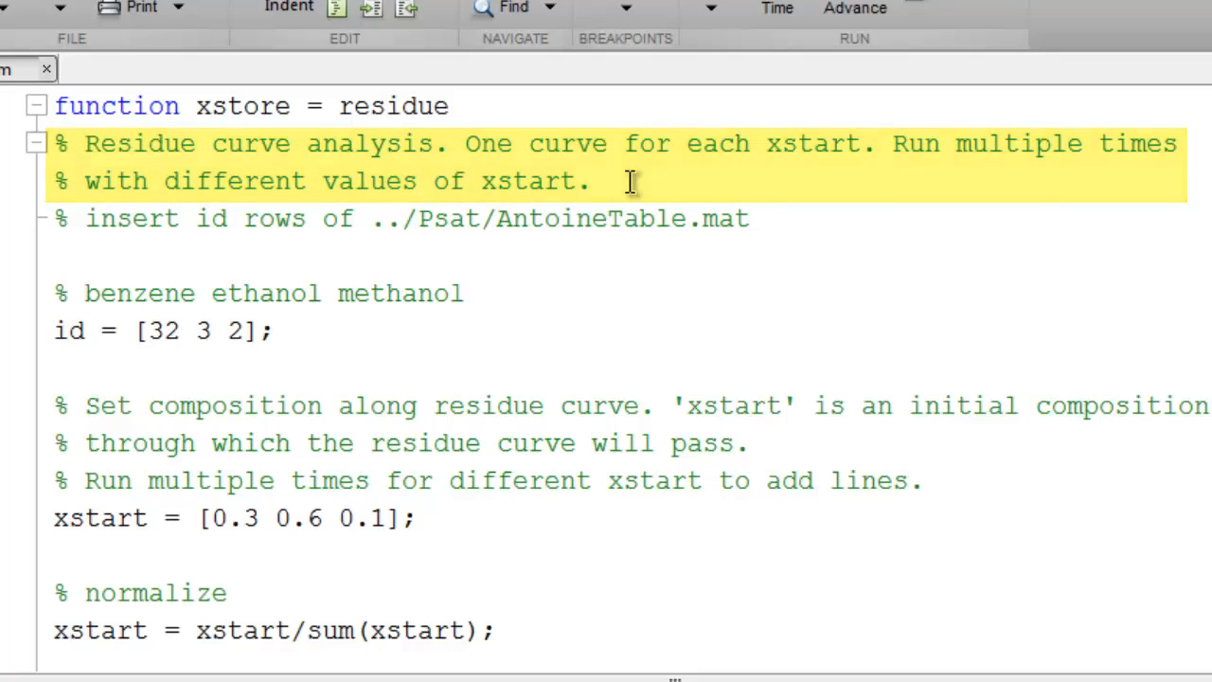
pyautogui.click(274, 329)
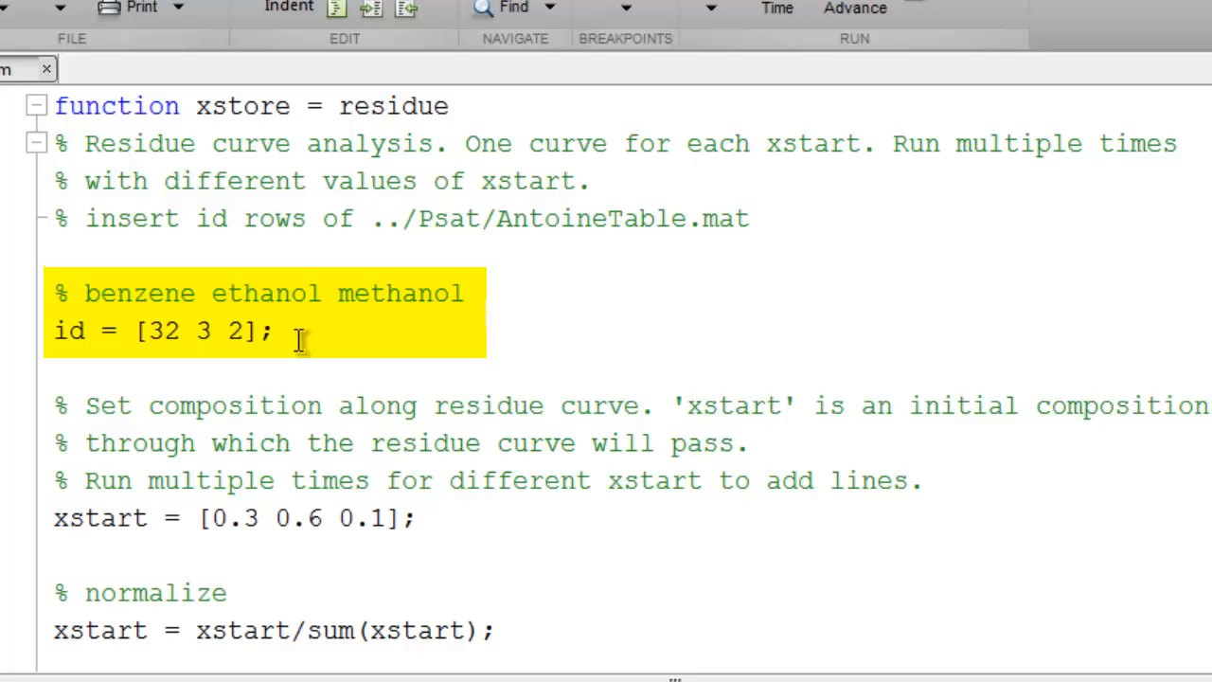
pyautogui.click(277, 331)
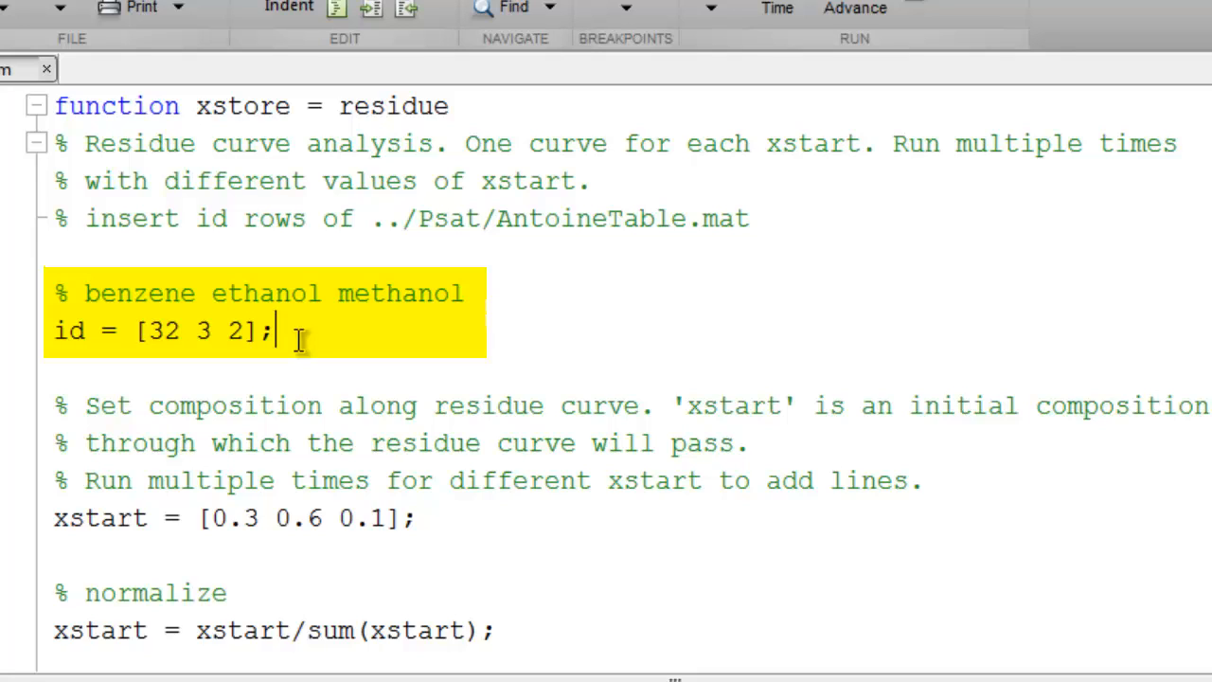
pyautogui.moveTo(459, 274)
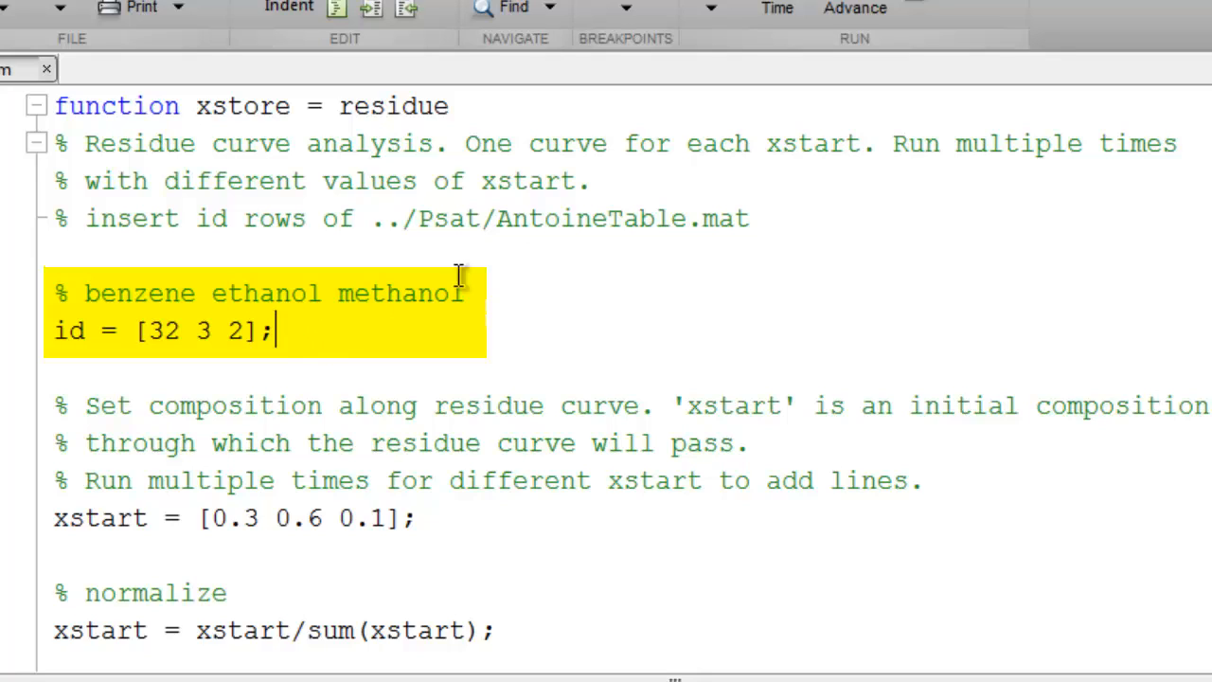
pyautogui.moveTo(776, 218)
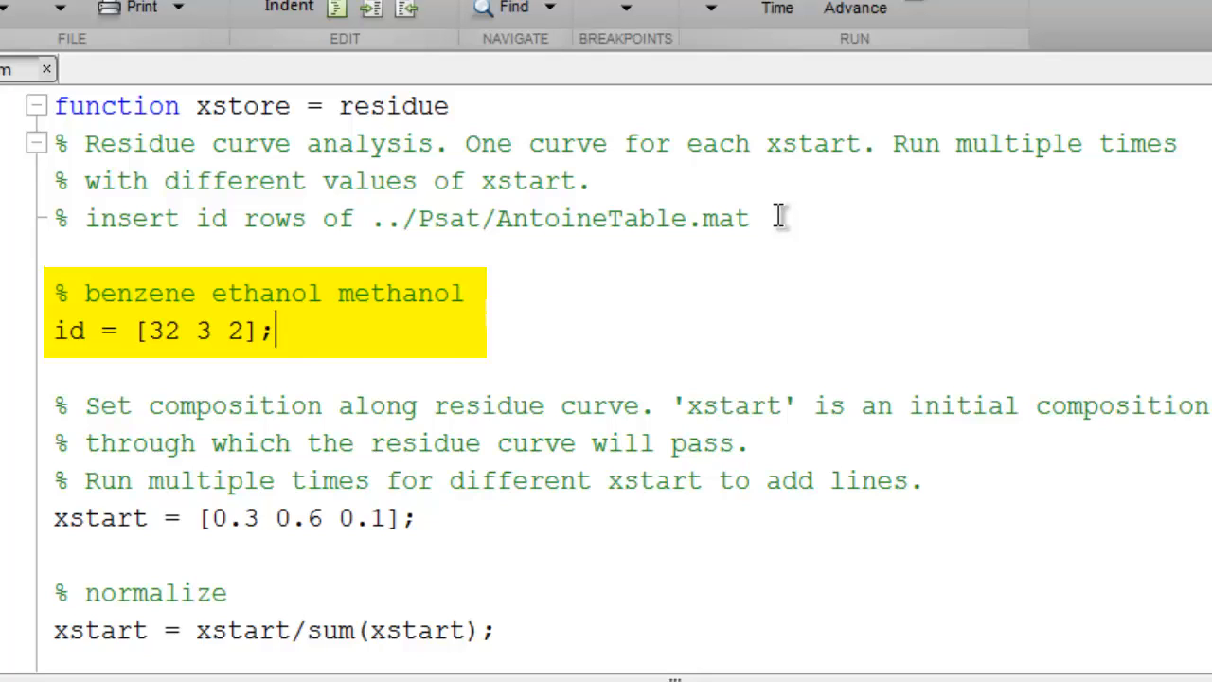
pyautogui.moveTo(473, 293)
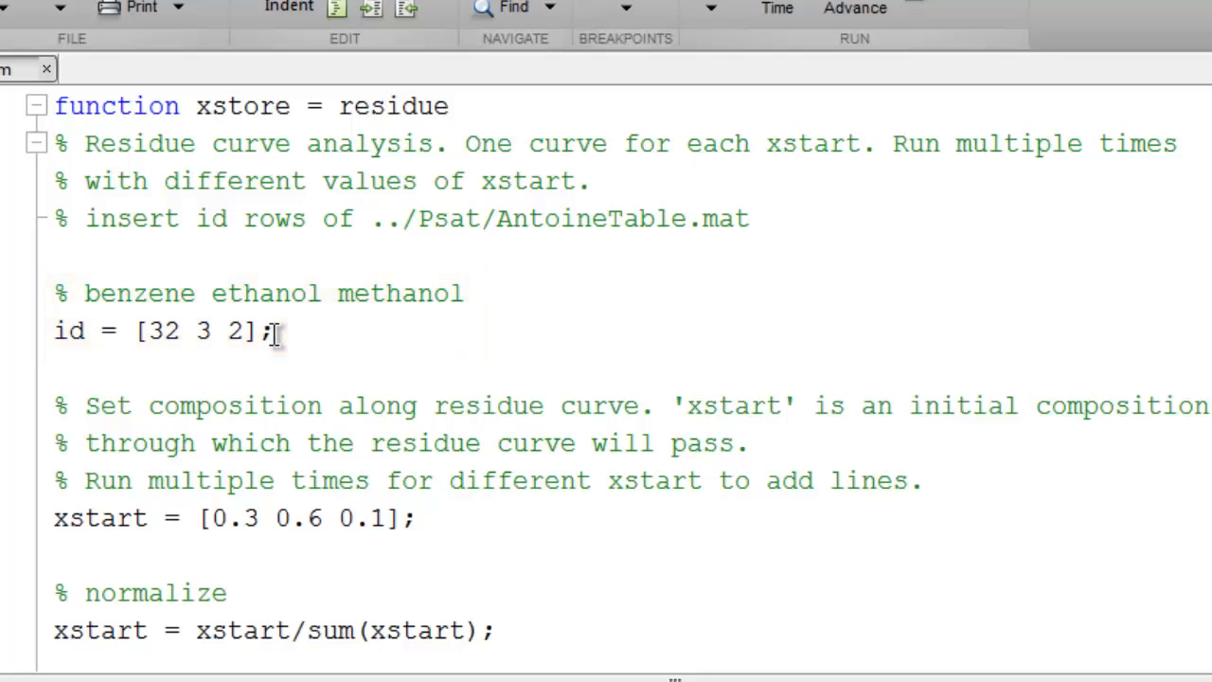
pyautogui.scroll(-3)
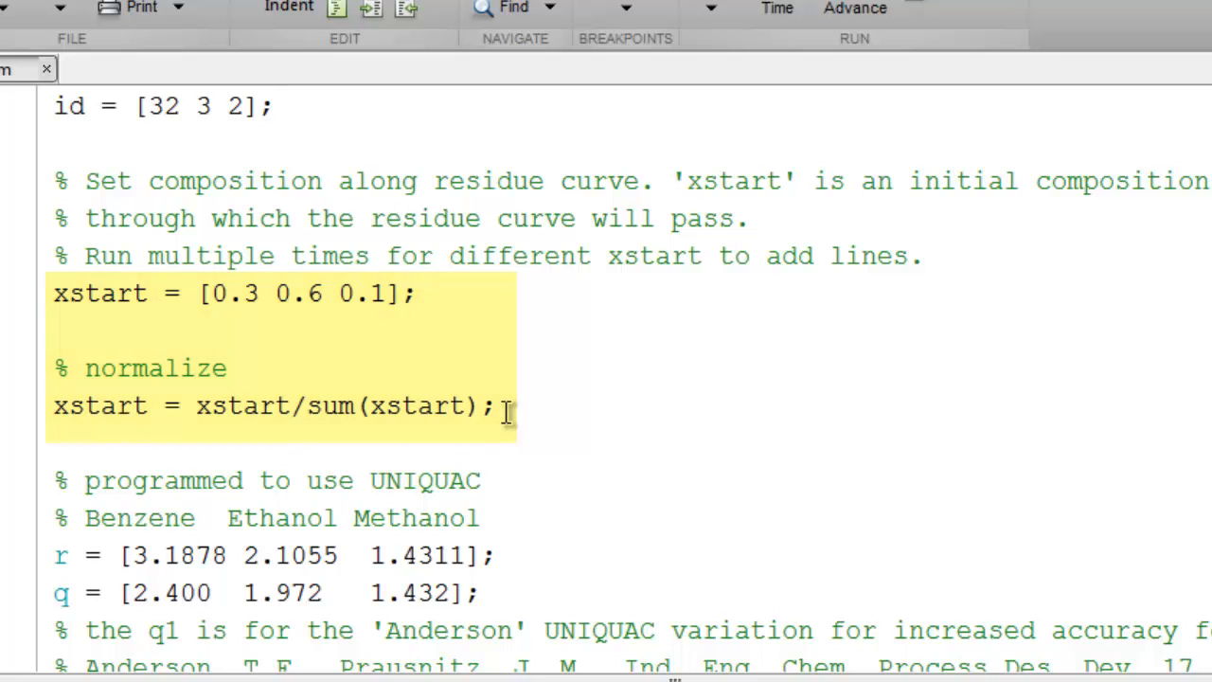
pyautogui.click(539, 406)
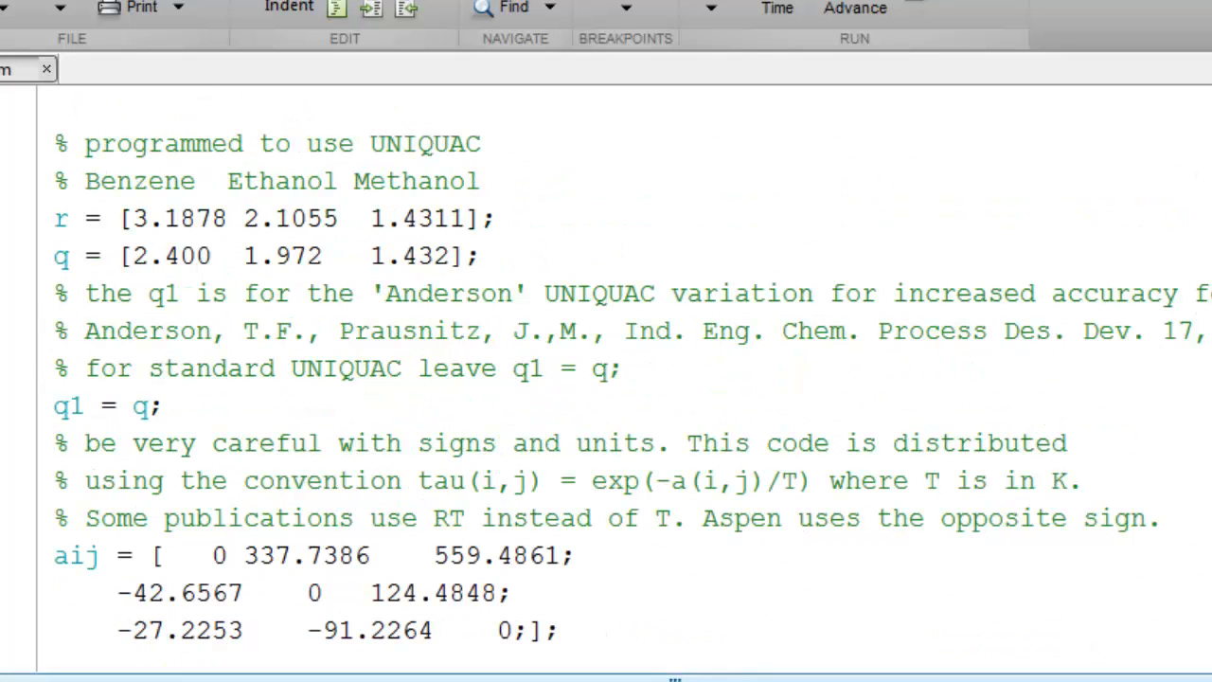
pyautogui.moveTo(57, 143); pyautogui.dragTo(478, 255)
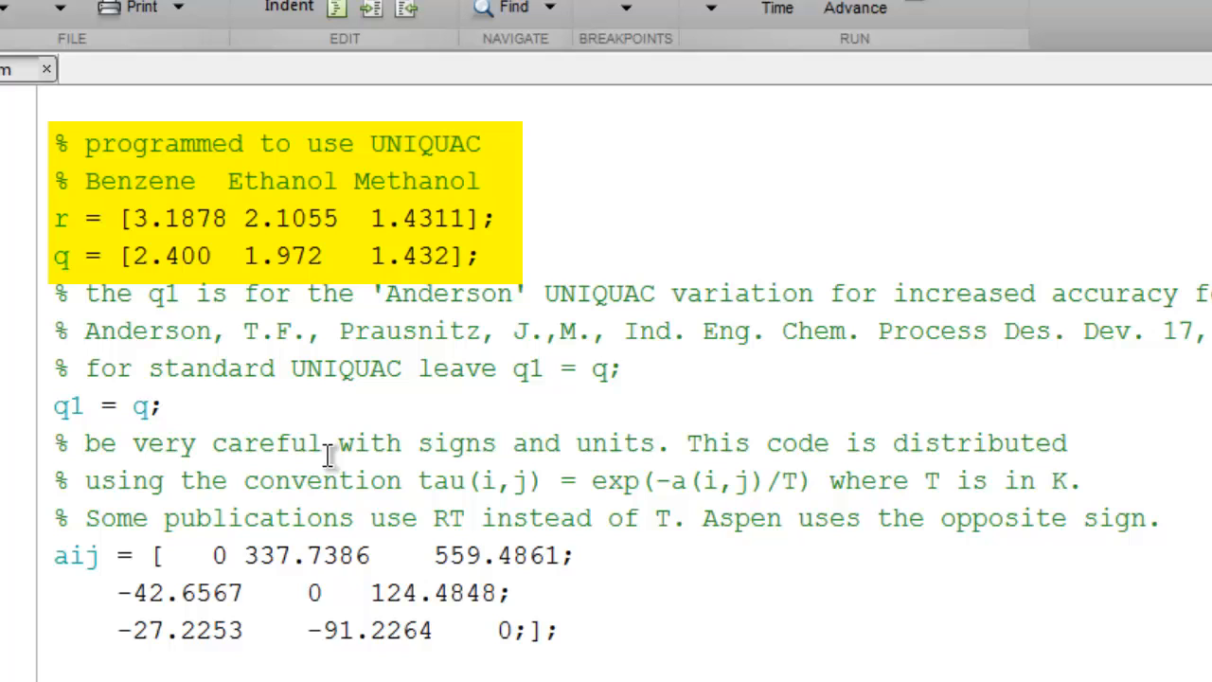
pyautogui.moveTo(36, 199)
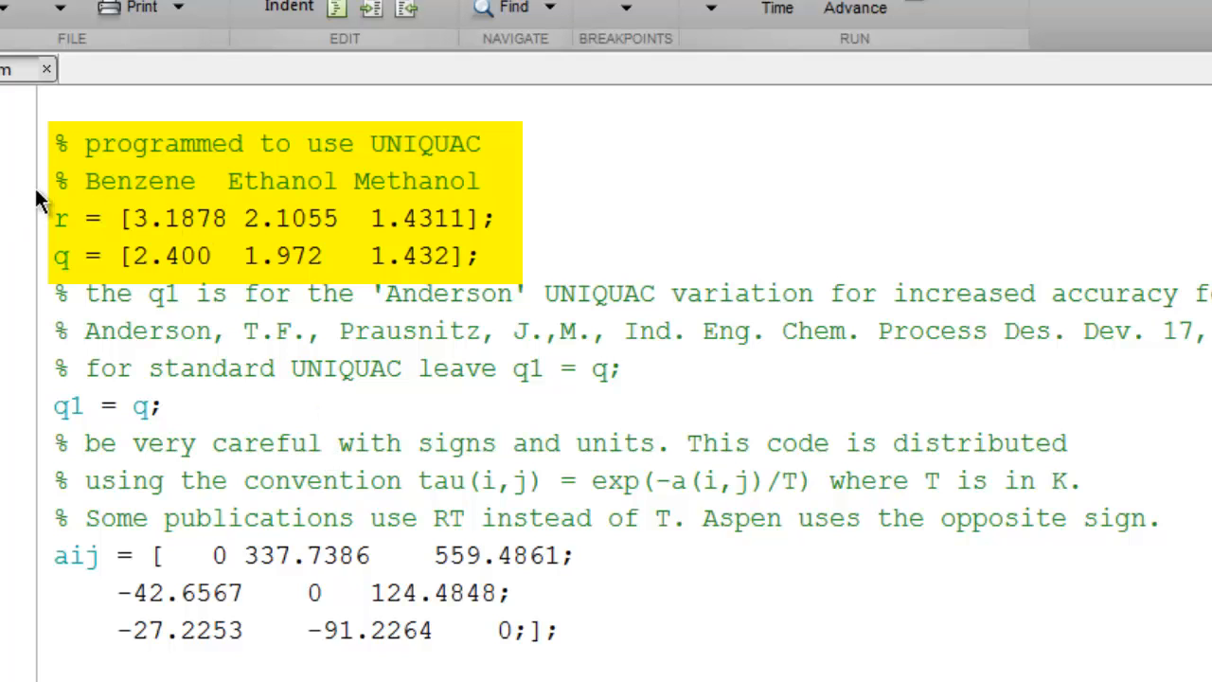
pyautogui.scroll(-3)
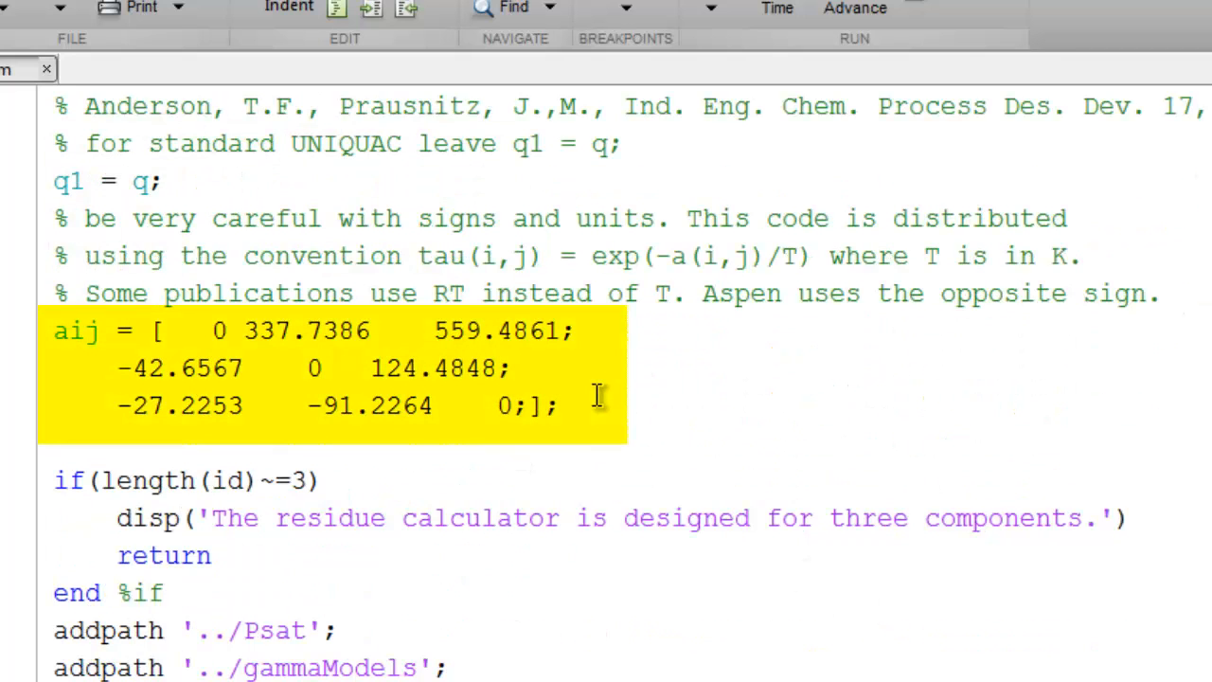
pyautogui.moveTo(556, 413)
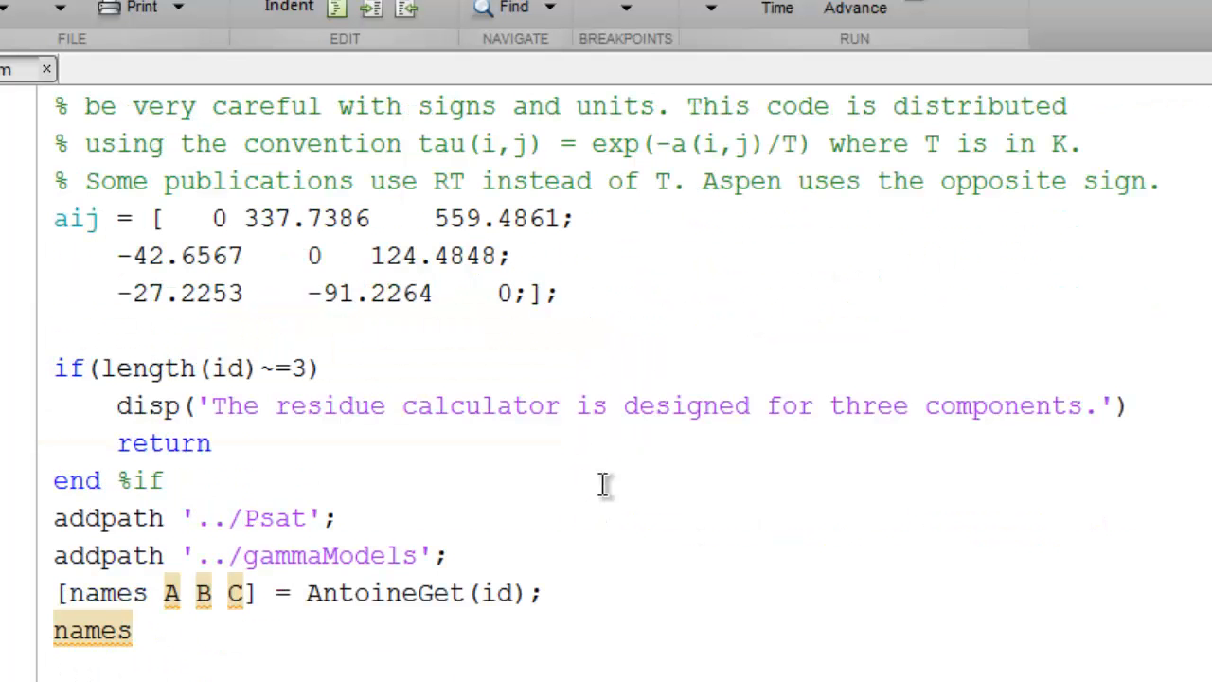
pyautogui.moveTo(743, 499)
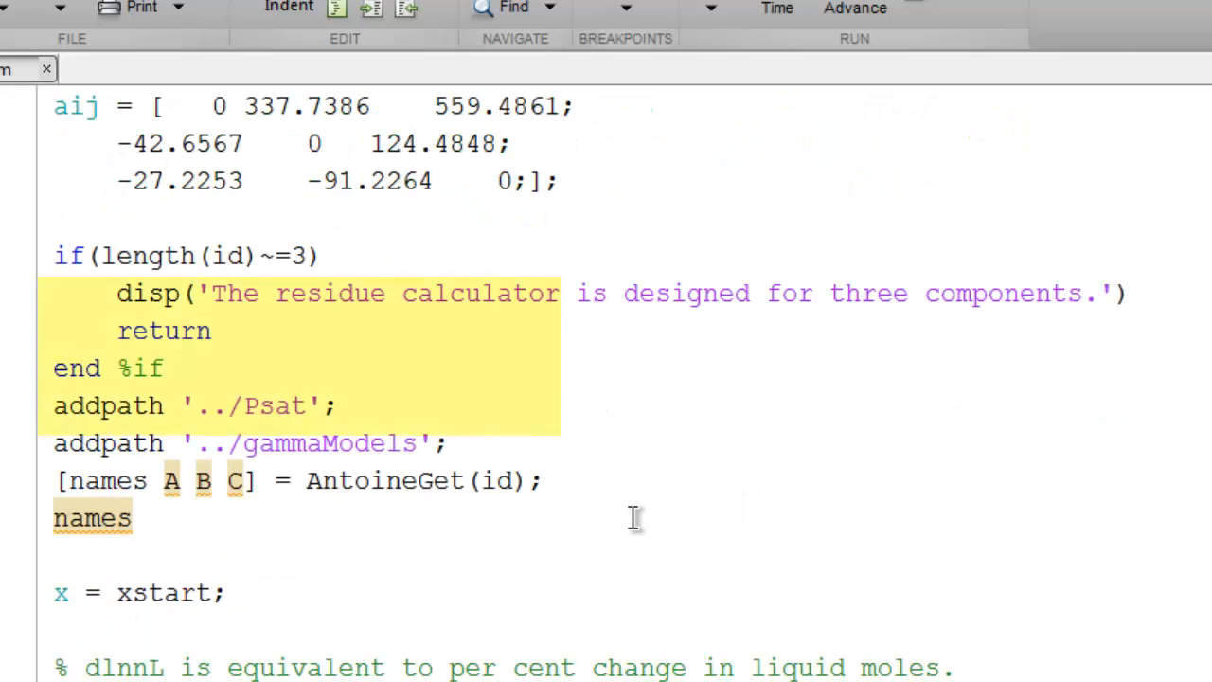
pyautogui.scroll(-3)
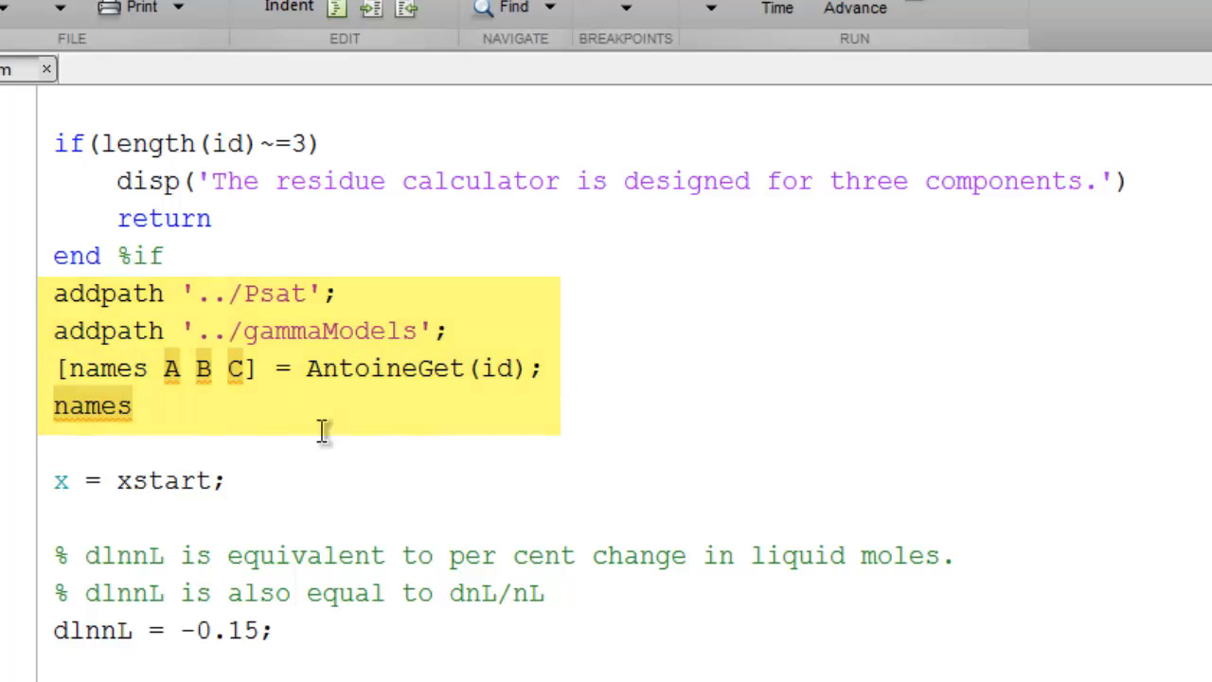
pyautogui.scroll(-3)
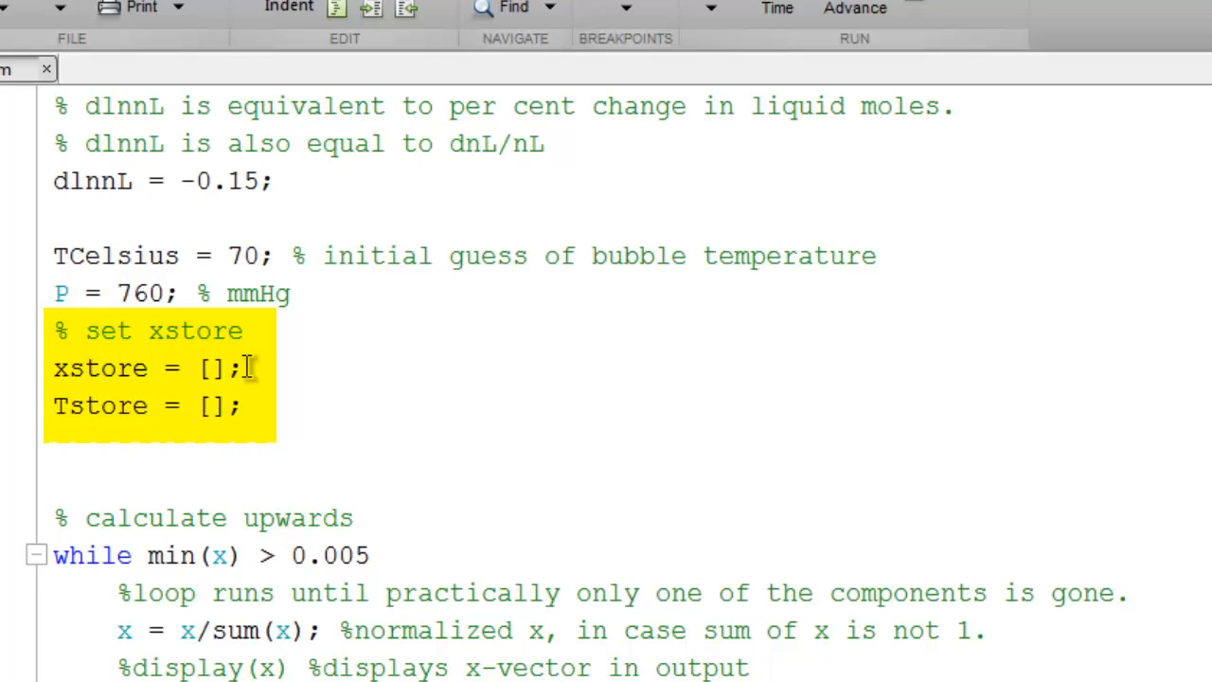
pyautogui.moveTo(584, 387)
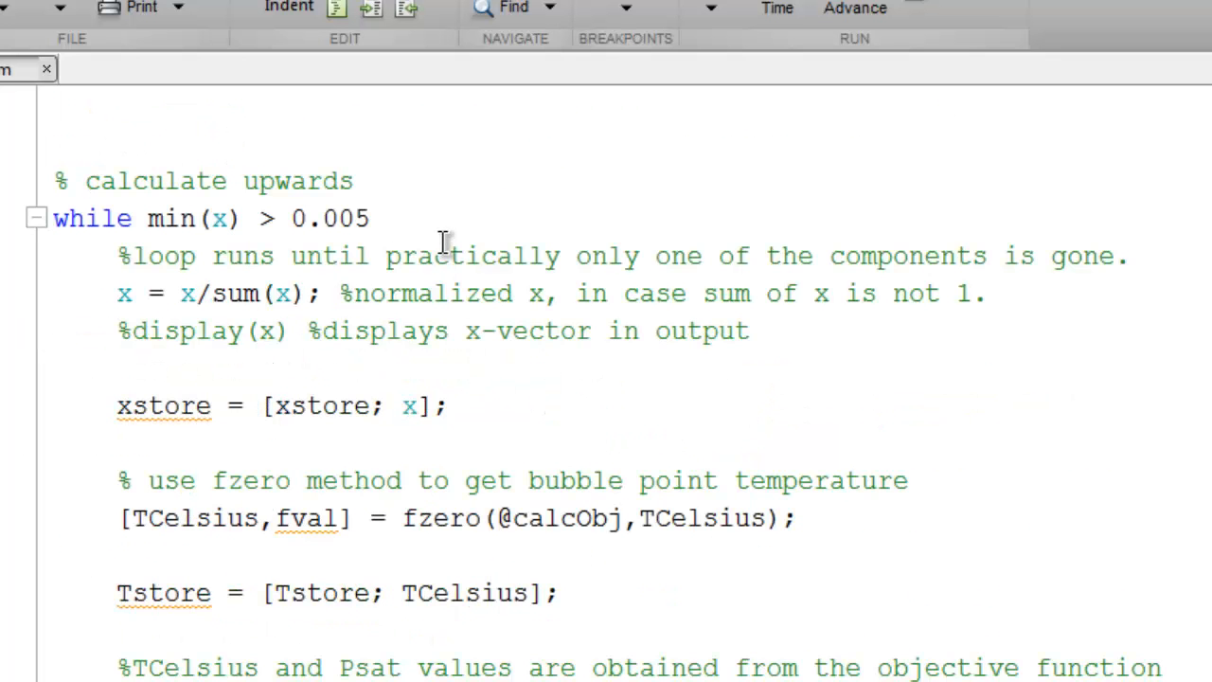
pyautogui.scroll(-3)
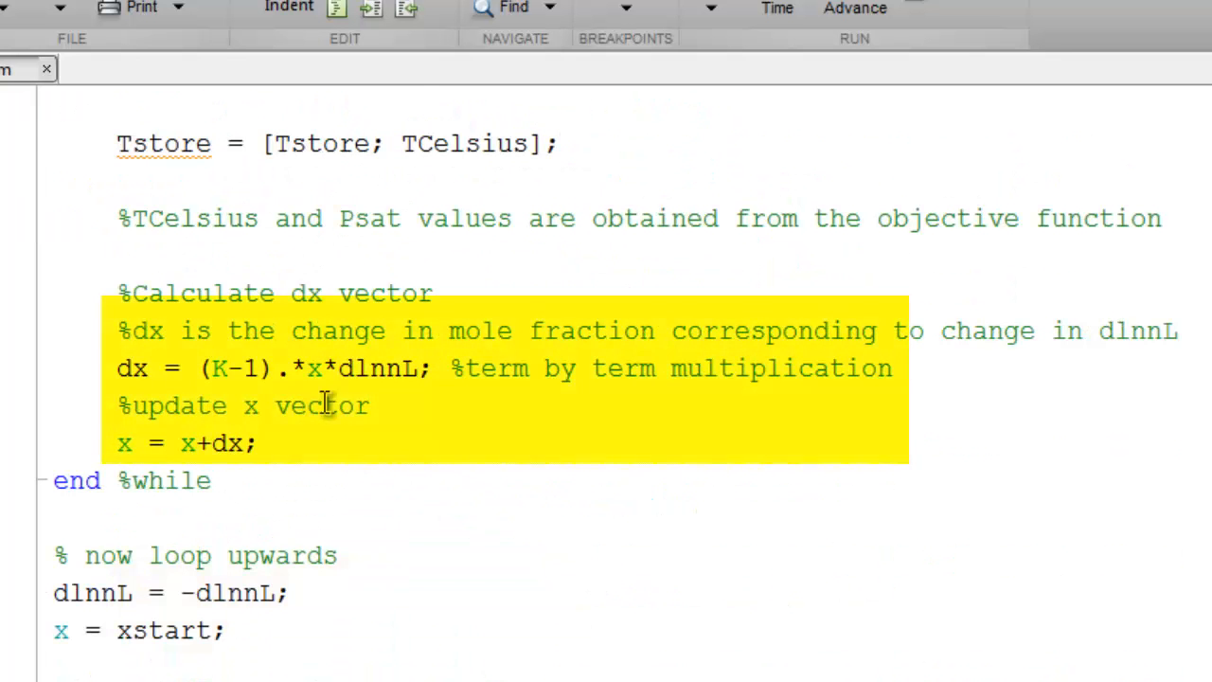
pyautogui.moveTo(438, 397)
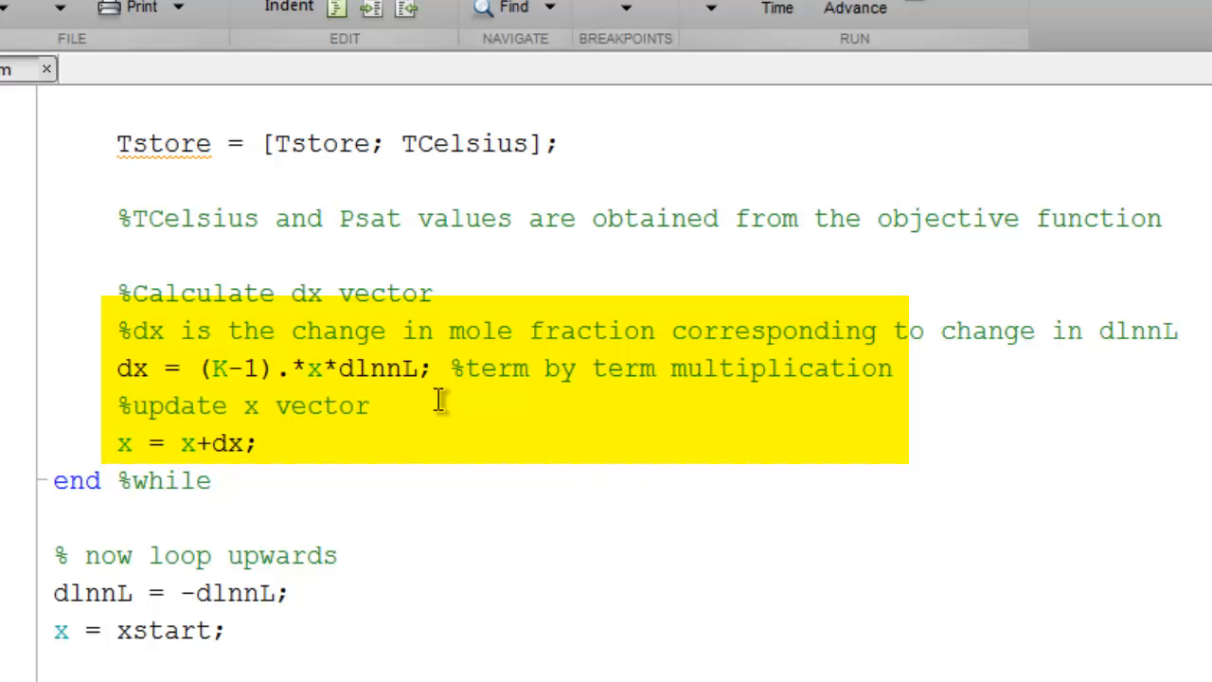
pyautogui.moveTo(232, 479)
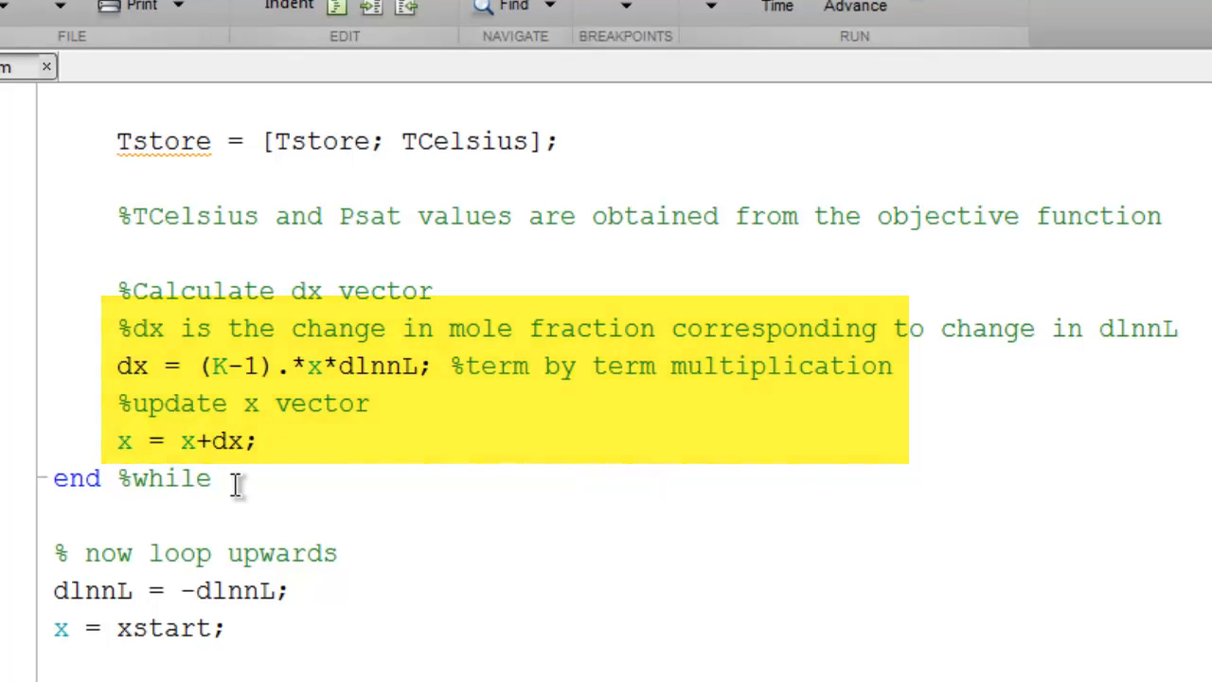
pyautogui.click(235, 480)
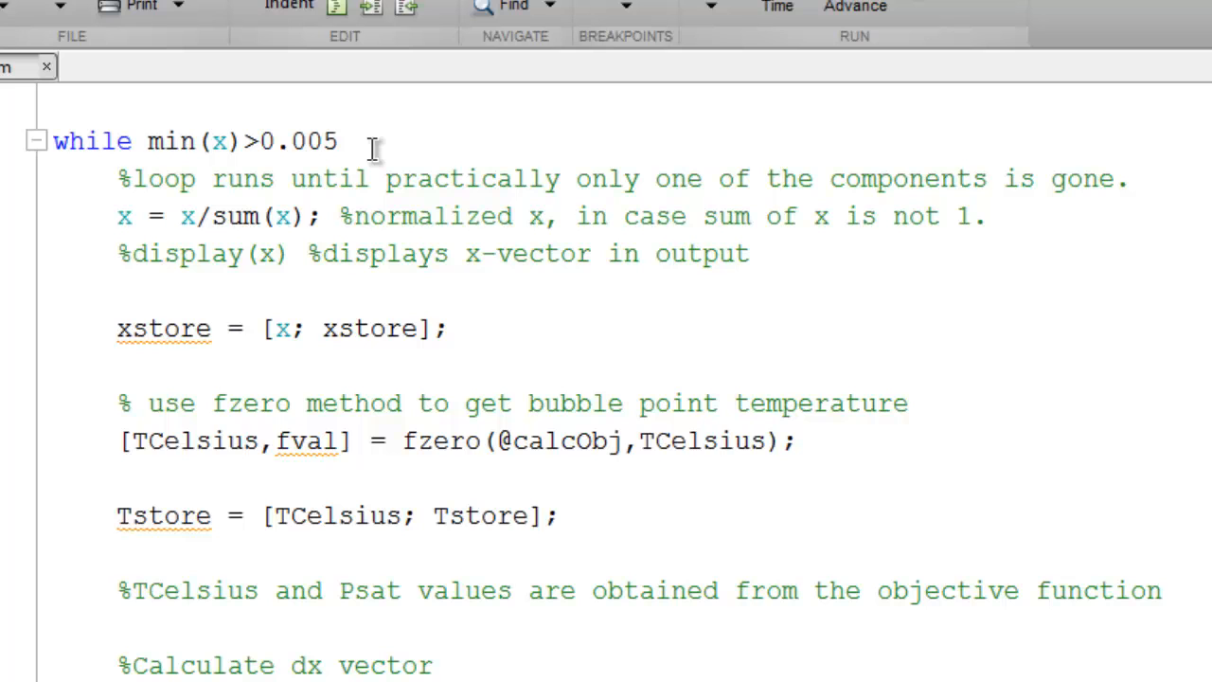
pyautogui.scroll(-3)
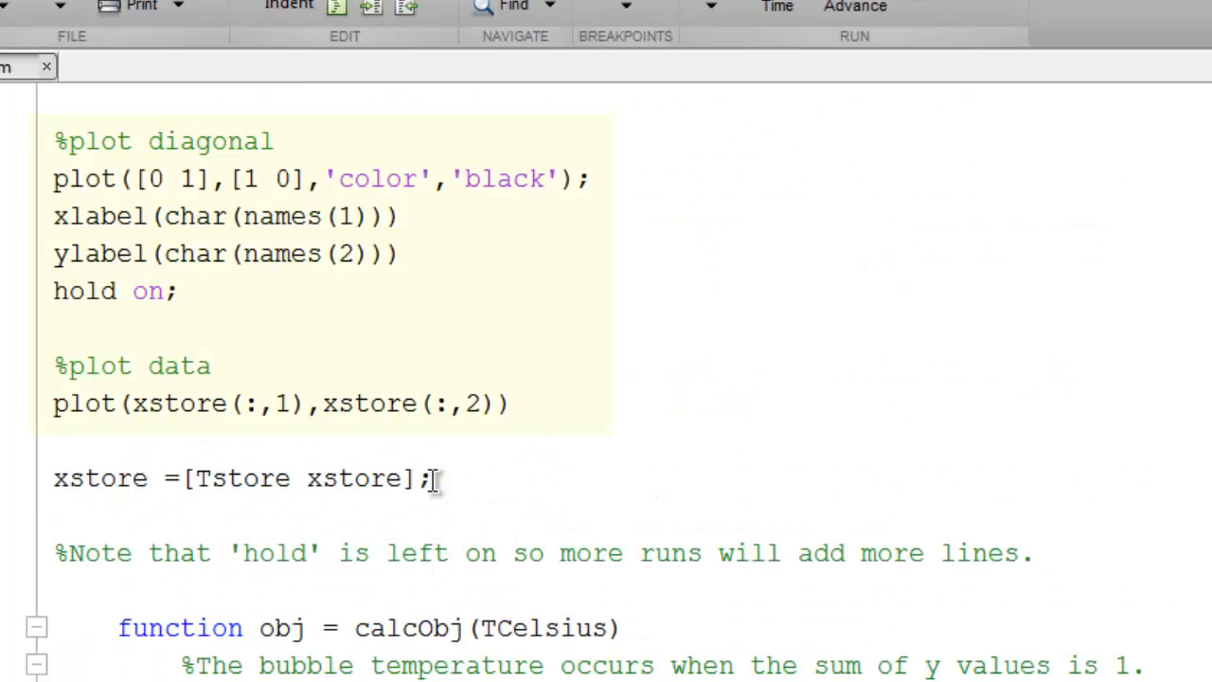
pyautogui.moveTo(53, 140); pyautogui.dragTo(508, 402)
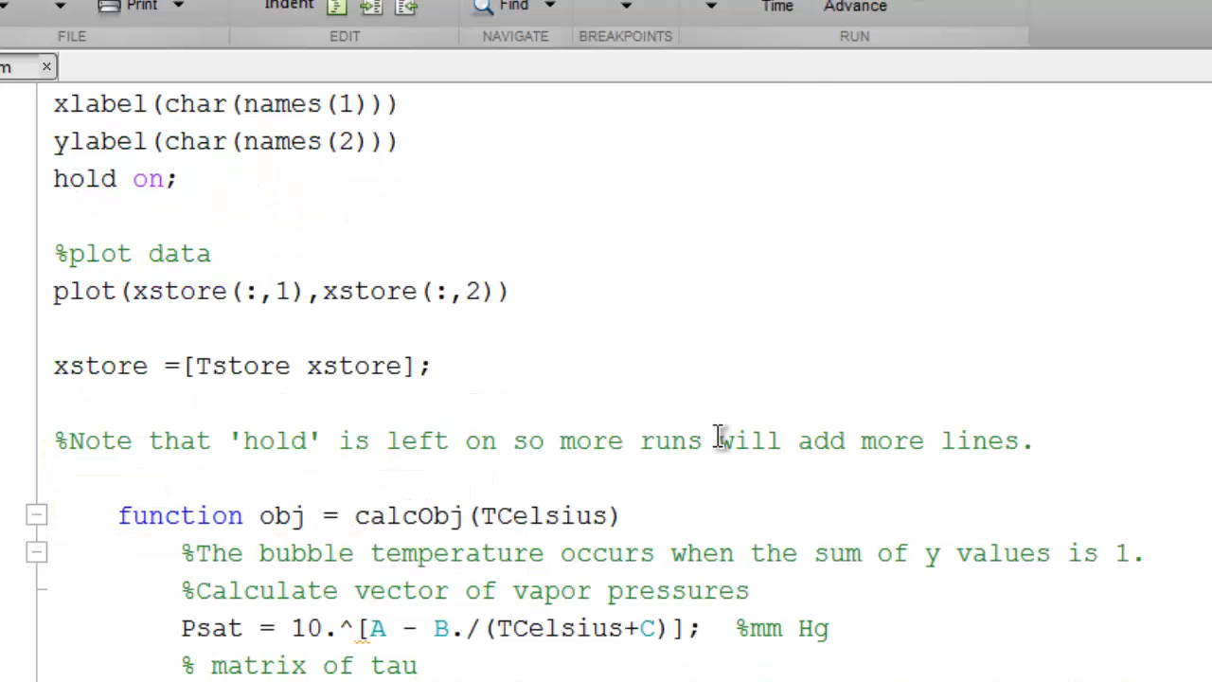
pyautogui.scroll(-3)
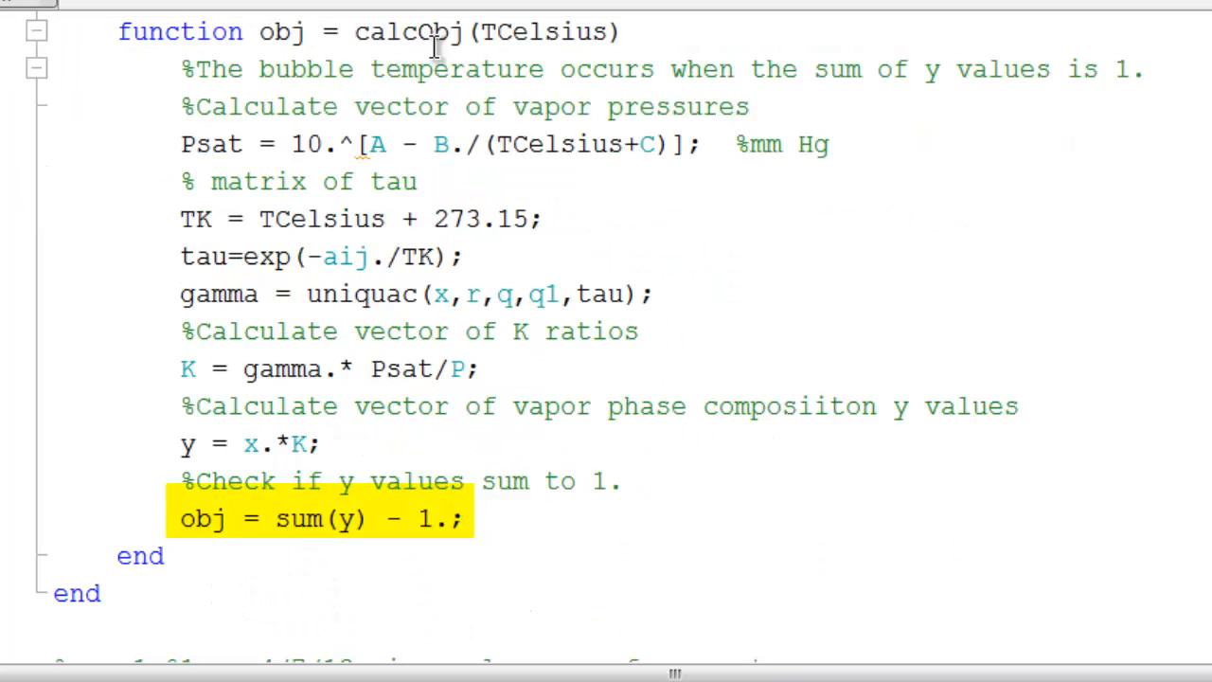
pyautogui.moveTo(341, 540)
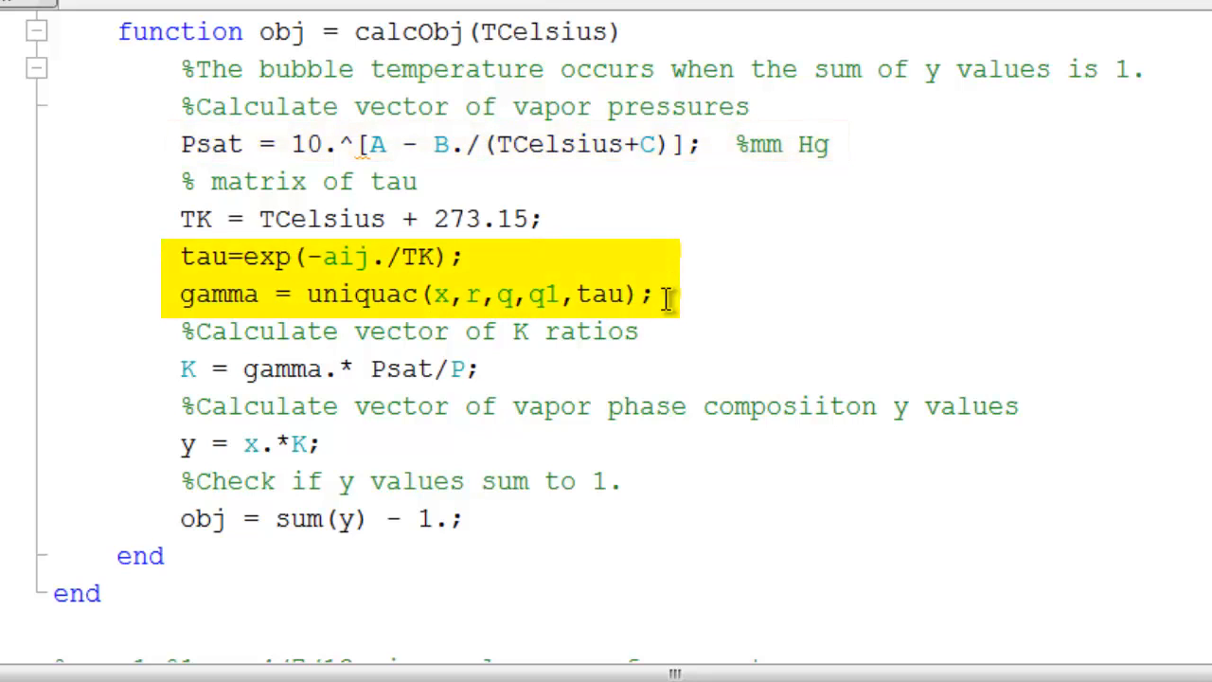
pyautogui.moveTo(476, 265)
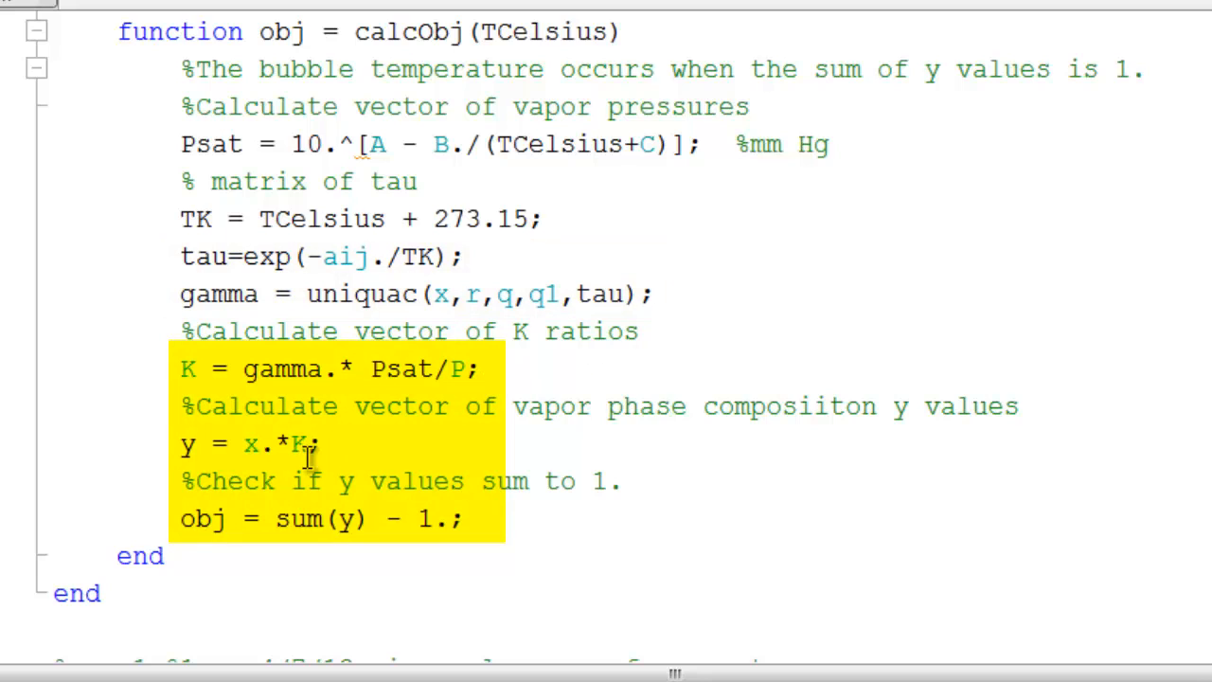
pyautogui.moveTo(322, 454)
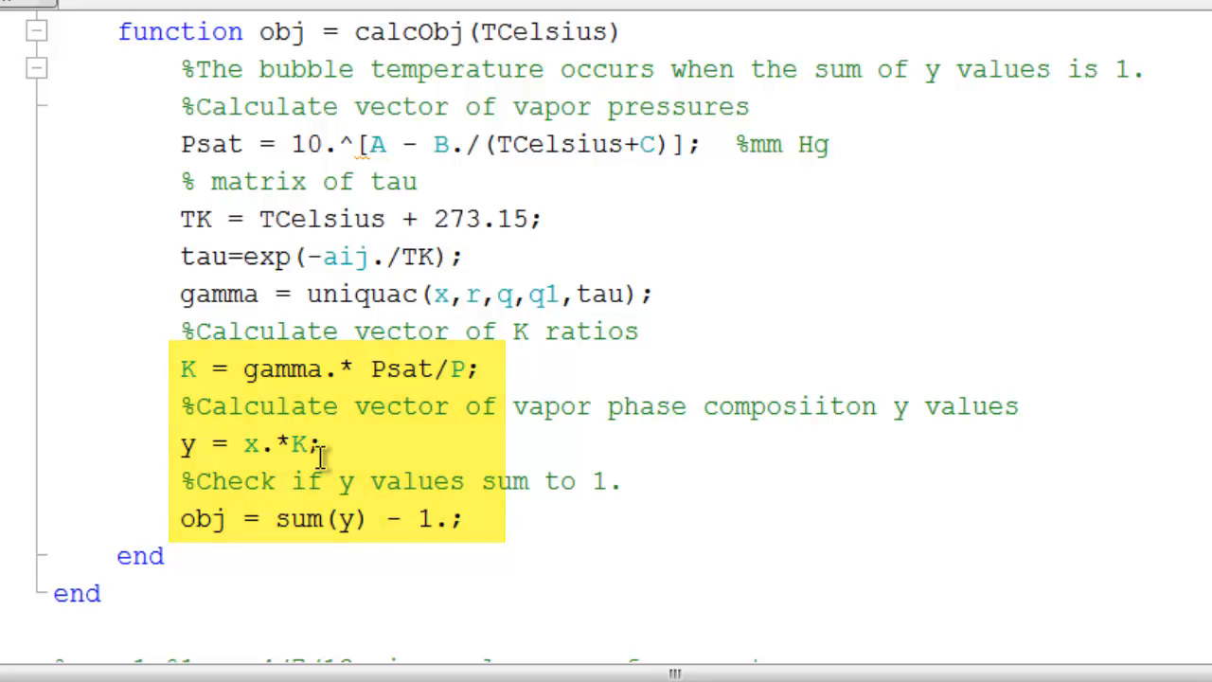
pyautogui.click(322, 445)
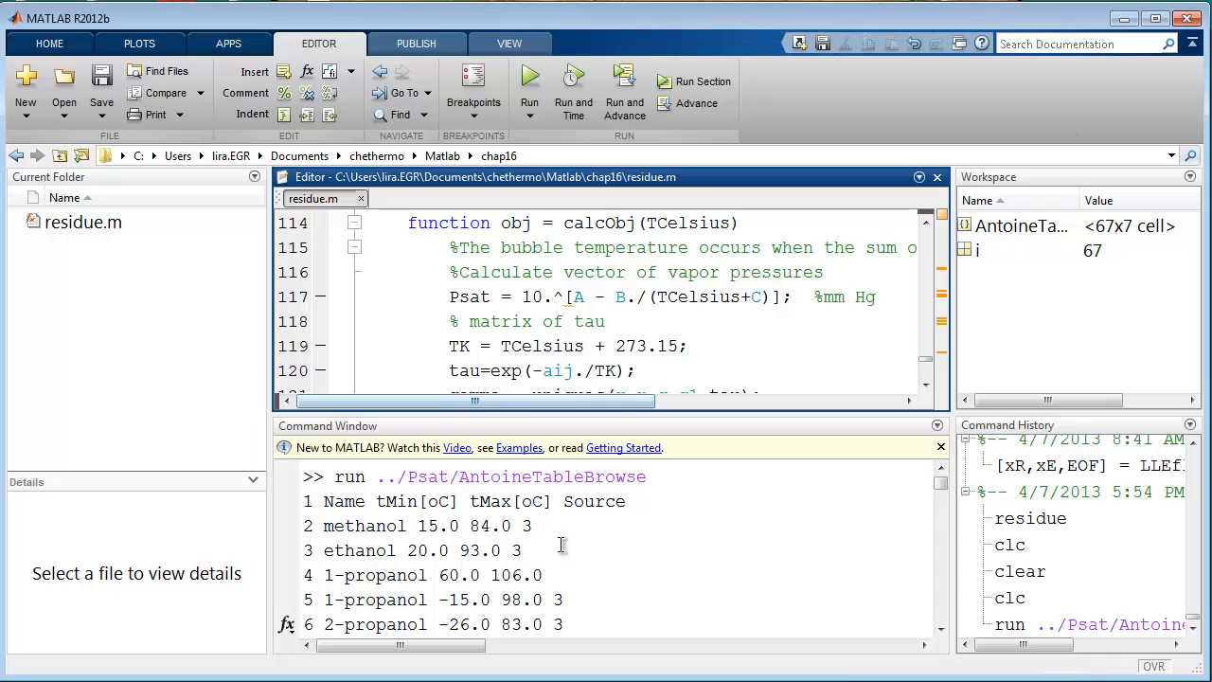
# Clear the Command Window of the Antoine table and run residue.m
pyautogui.scroll(-3)
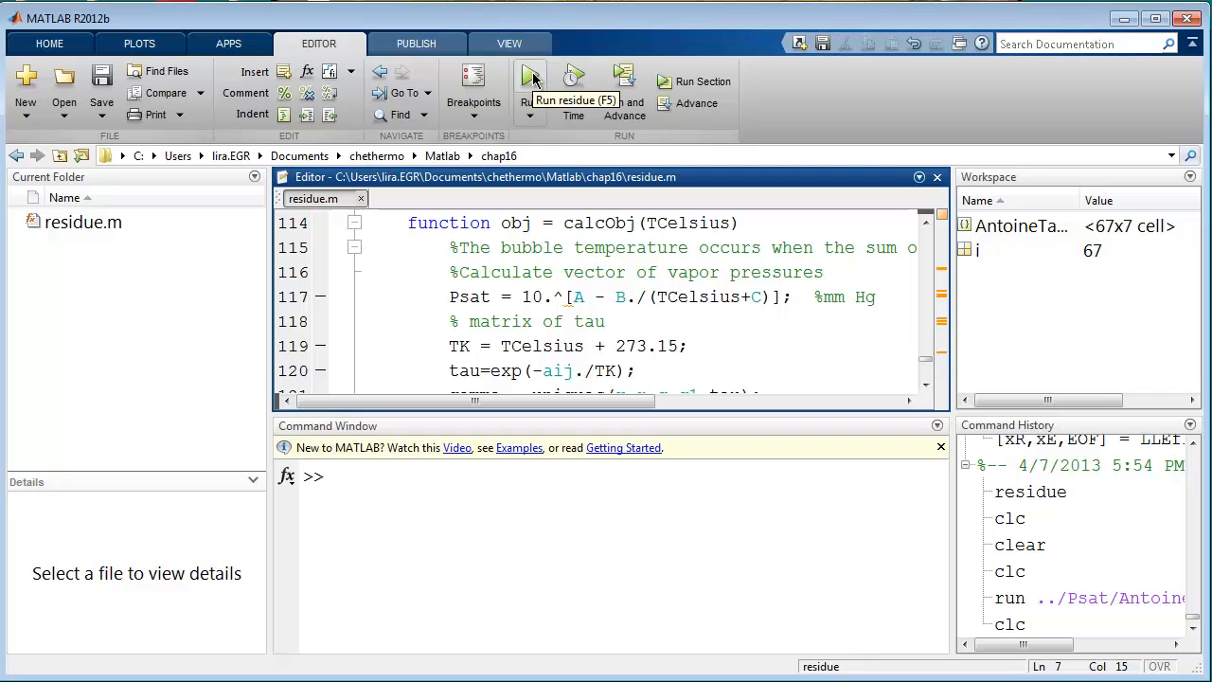
pyautogui.click(531, 76)
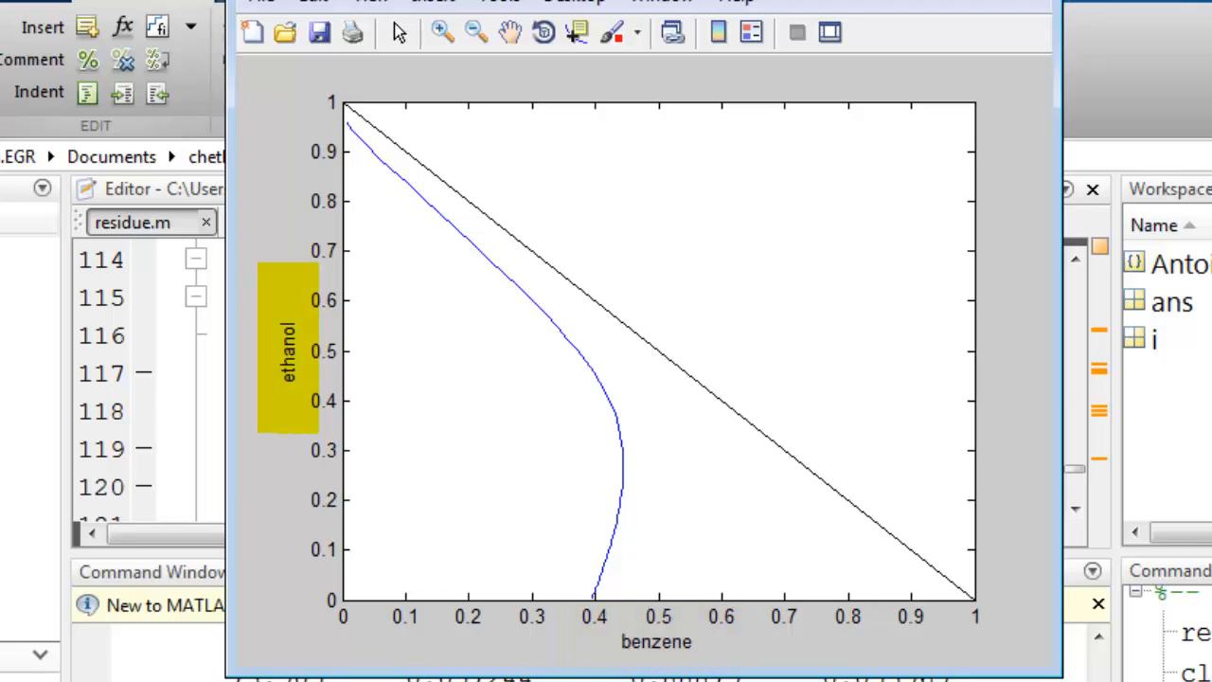
# Inspect the blue benzene–ethanol residue curve running from near pure ethanol to benzene 0.4
pyautogui.click(289, 350)
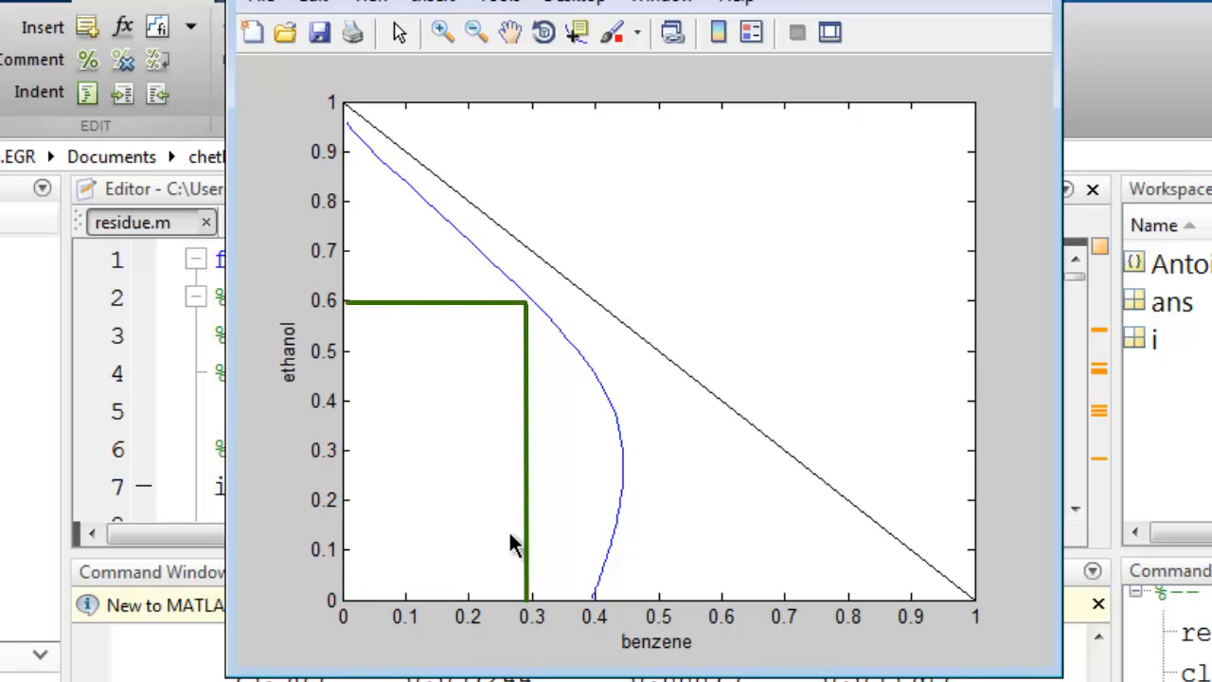
pyautogui.moveTo(528, 310)
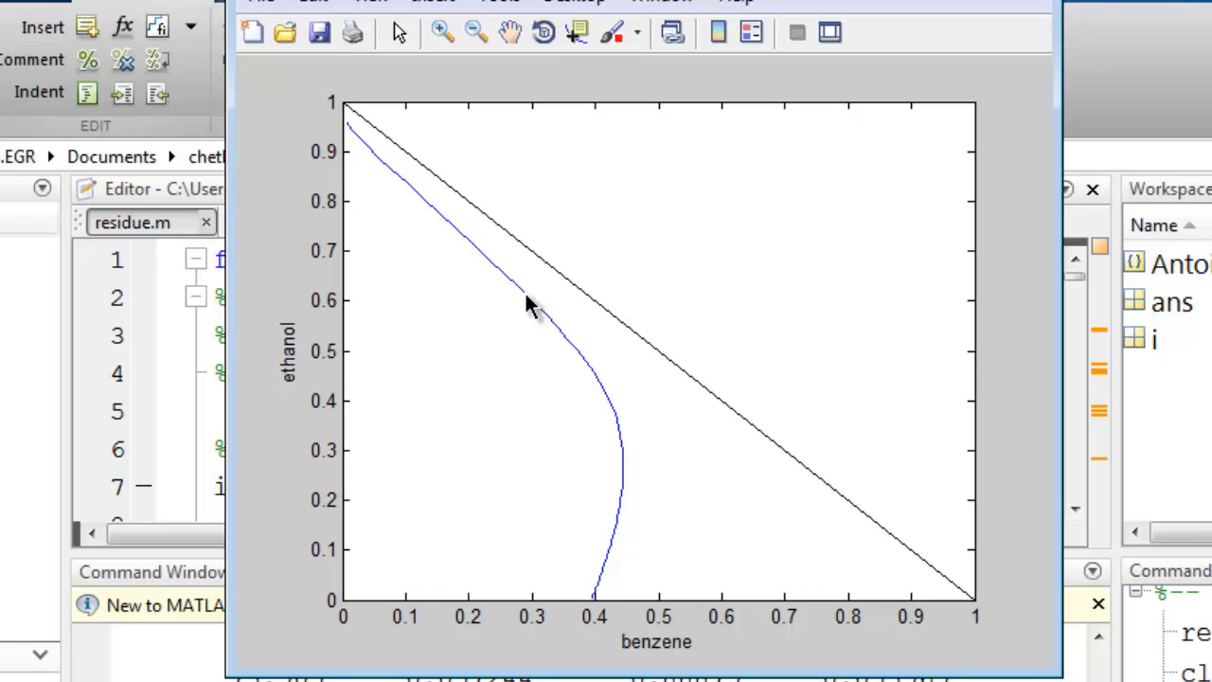
pyautogui.moveTo(423, 535)
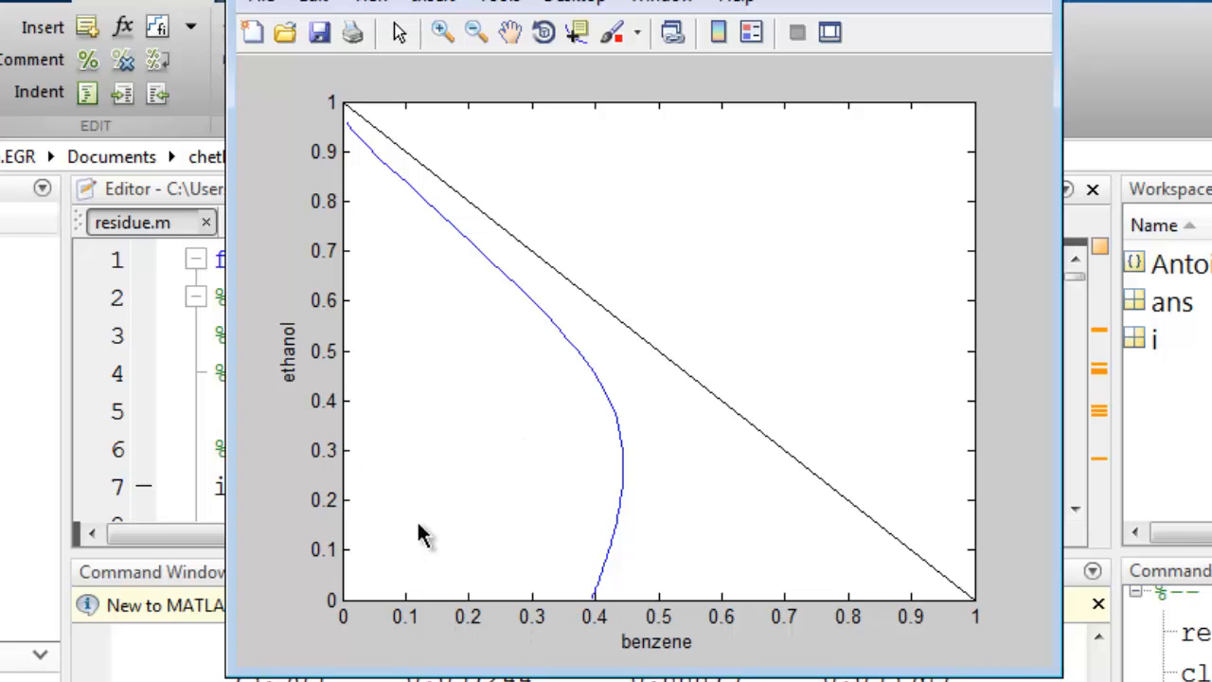
pyautogui.moveTo(412, 385)
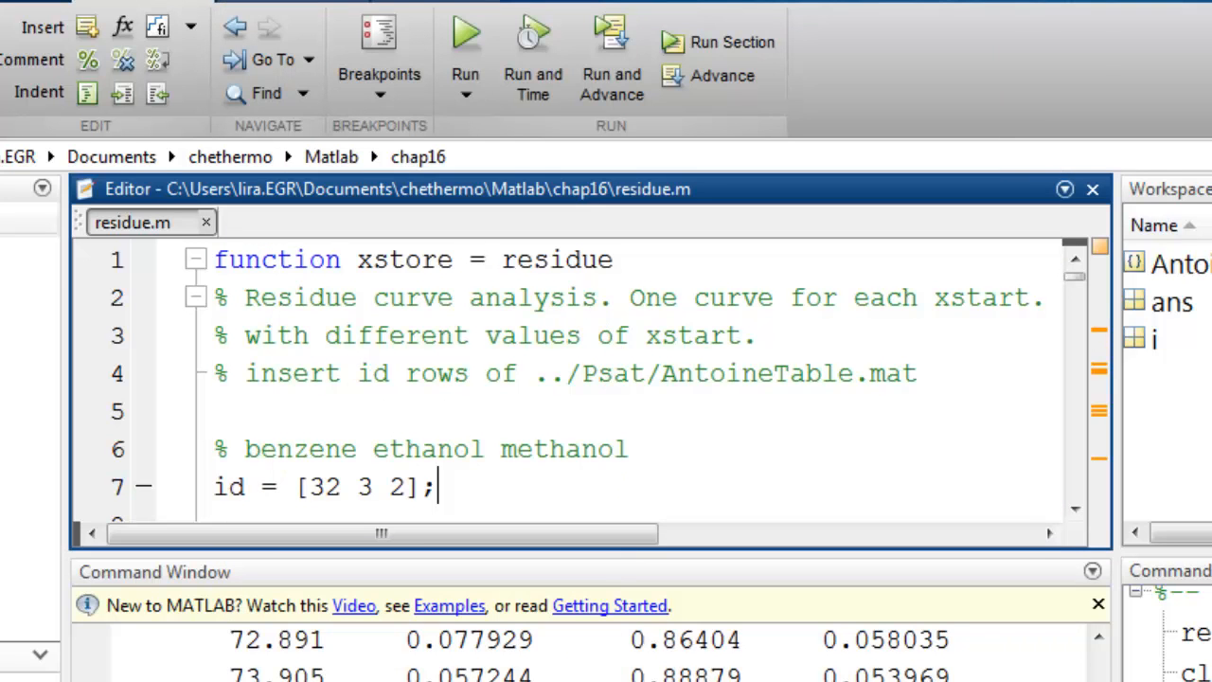
# Change xstart on line 12 to [0.15 0.45 0.4], save, and rerun
pyautogui.scroll(-3)
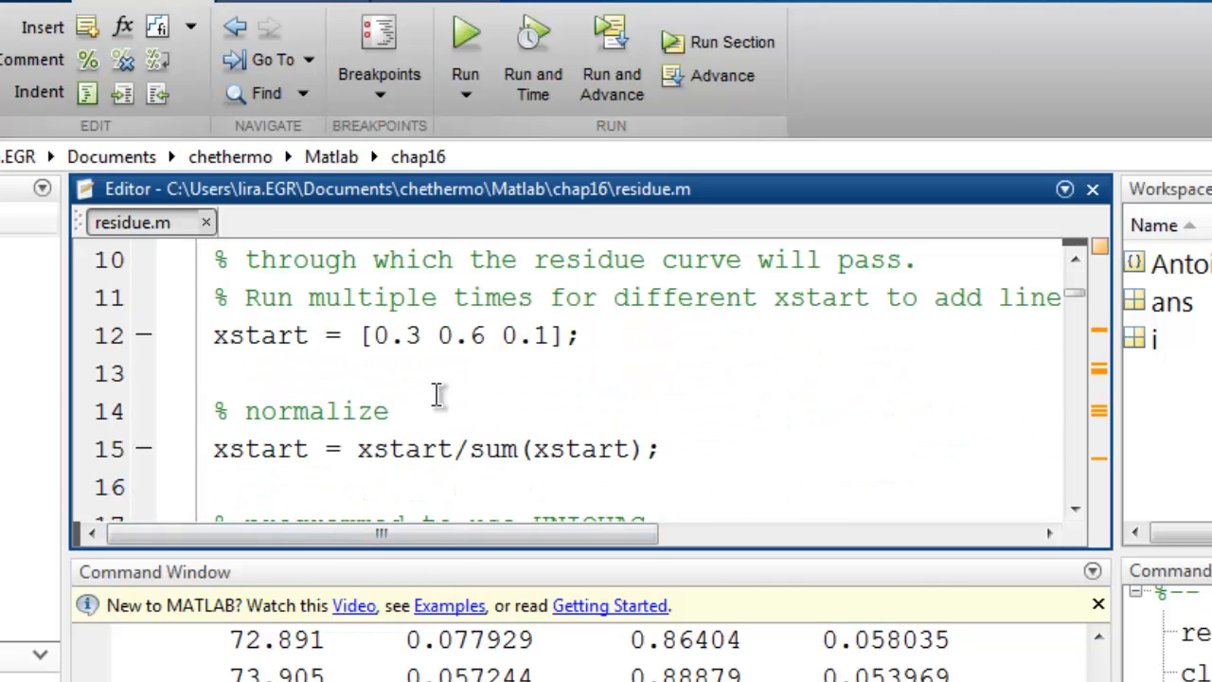
pyautogui.write('0.1')
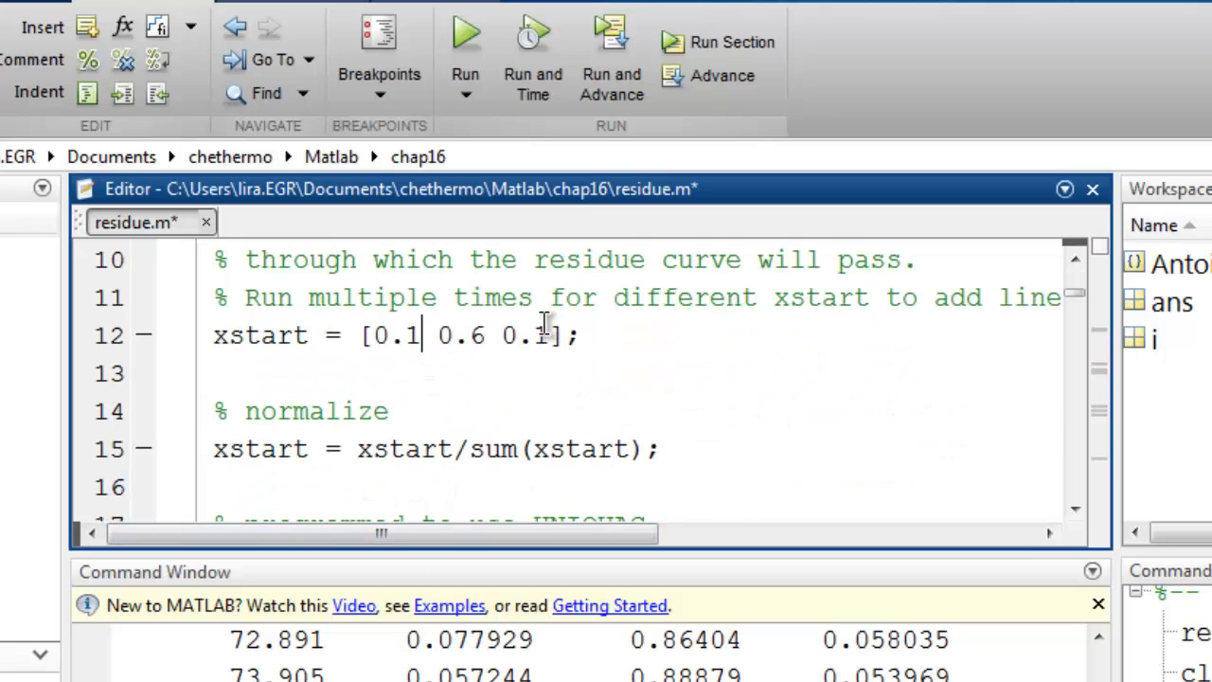
pyautogui.write('5')
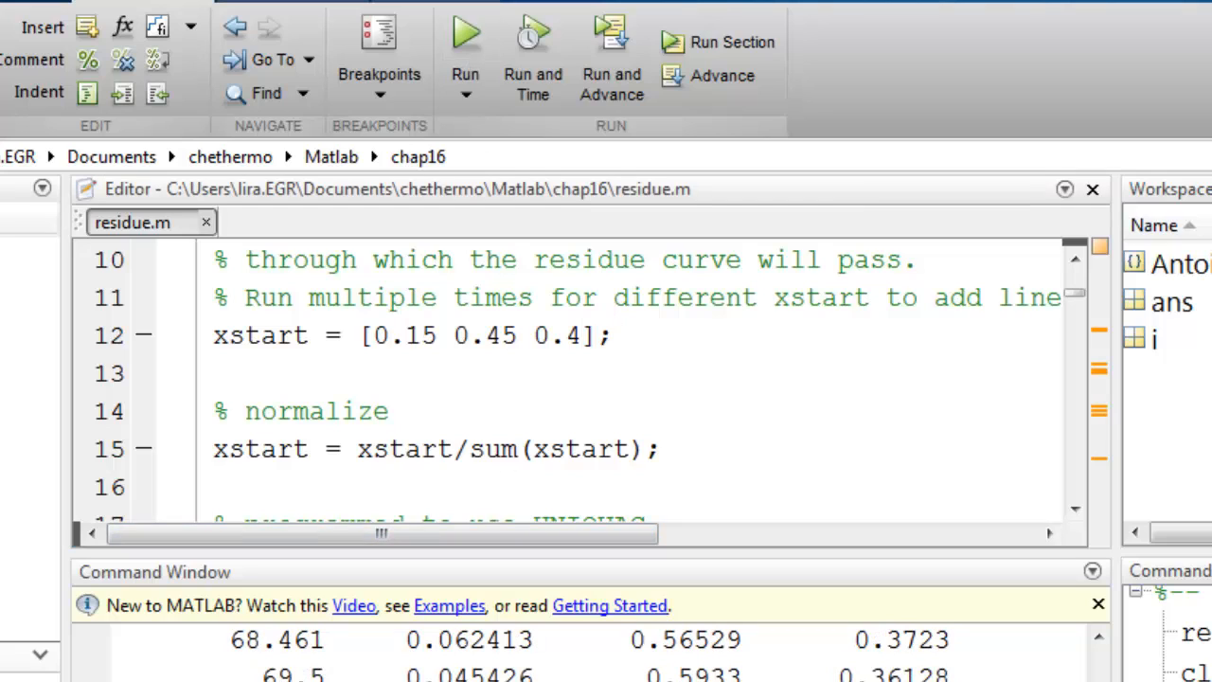
# Bring up the figure showing the second residue curve from near ethanol 0.7 to benzene 0.4
pyautogui.click(465, 36)
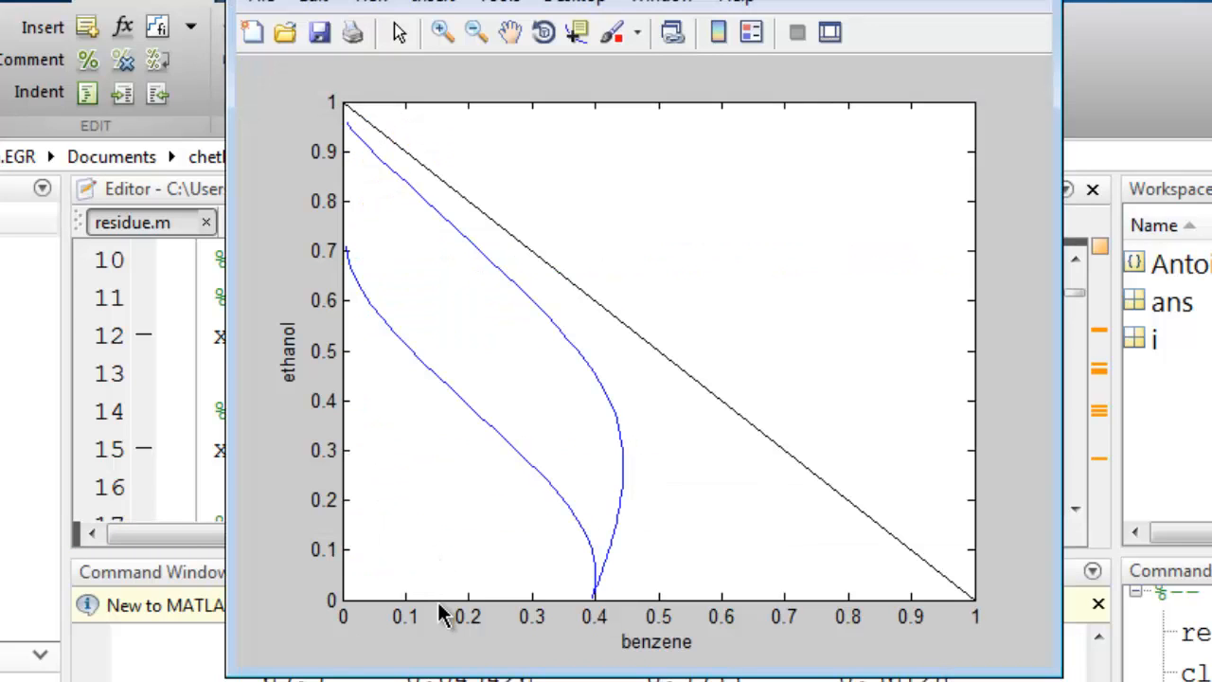
pyautogui.moveTo(430, 382)
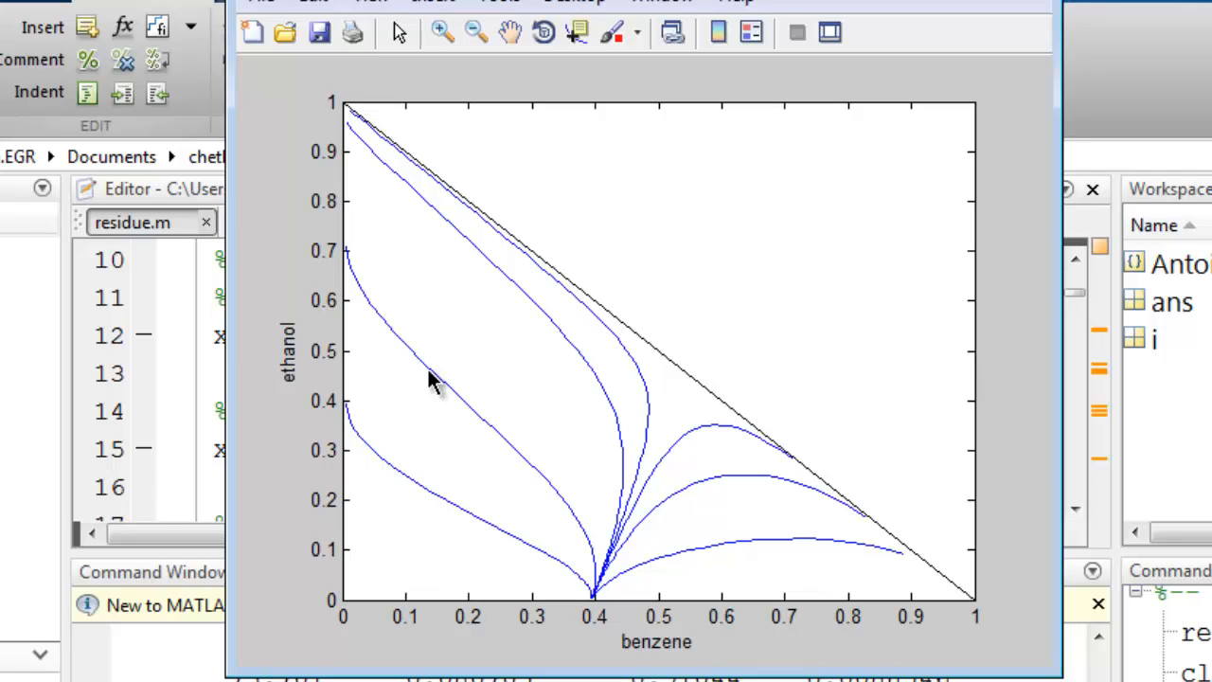
pyautogui.moveTo(822, 292)
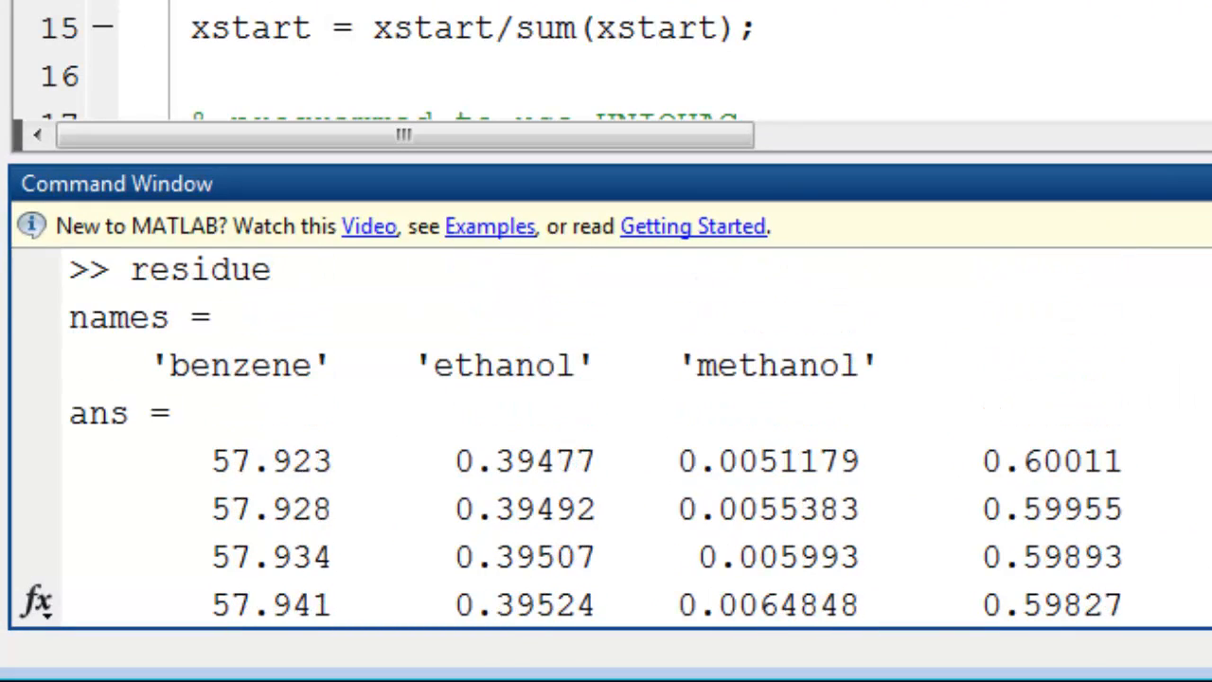
pyautogui.moveTo(136, 452)
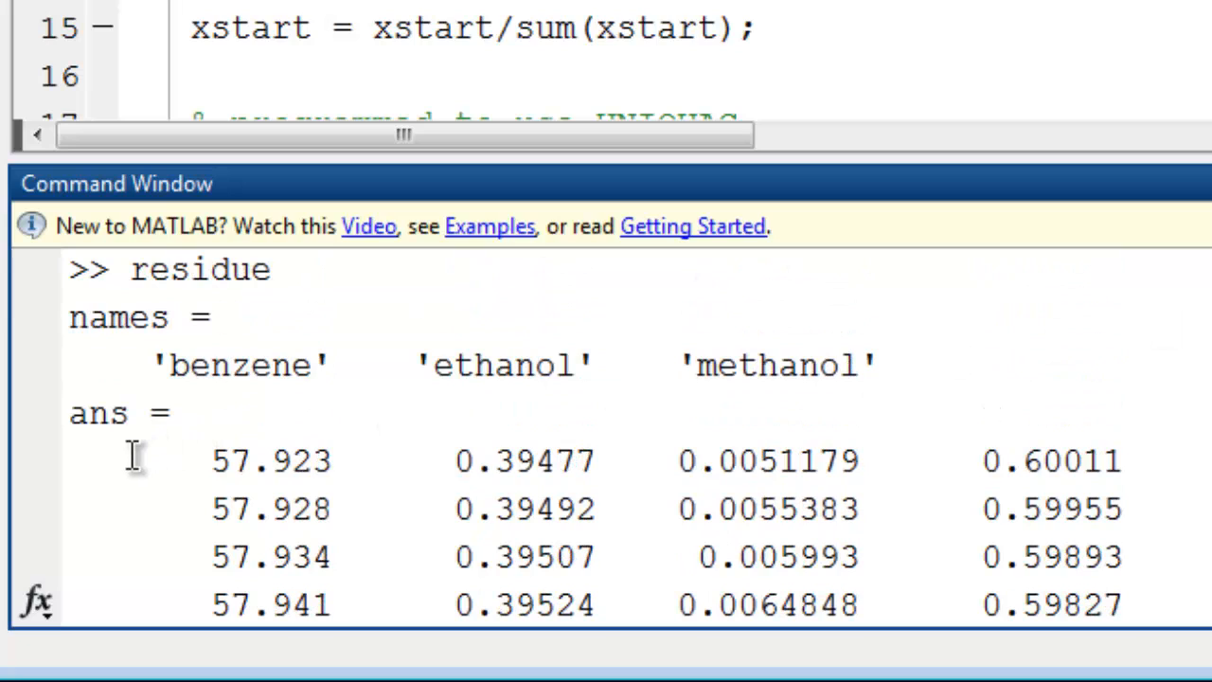
pyautogui.moveTo(183, 471)
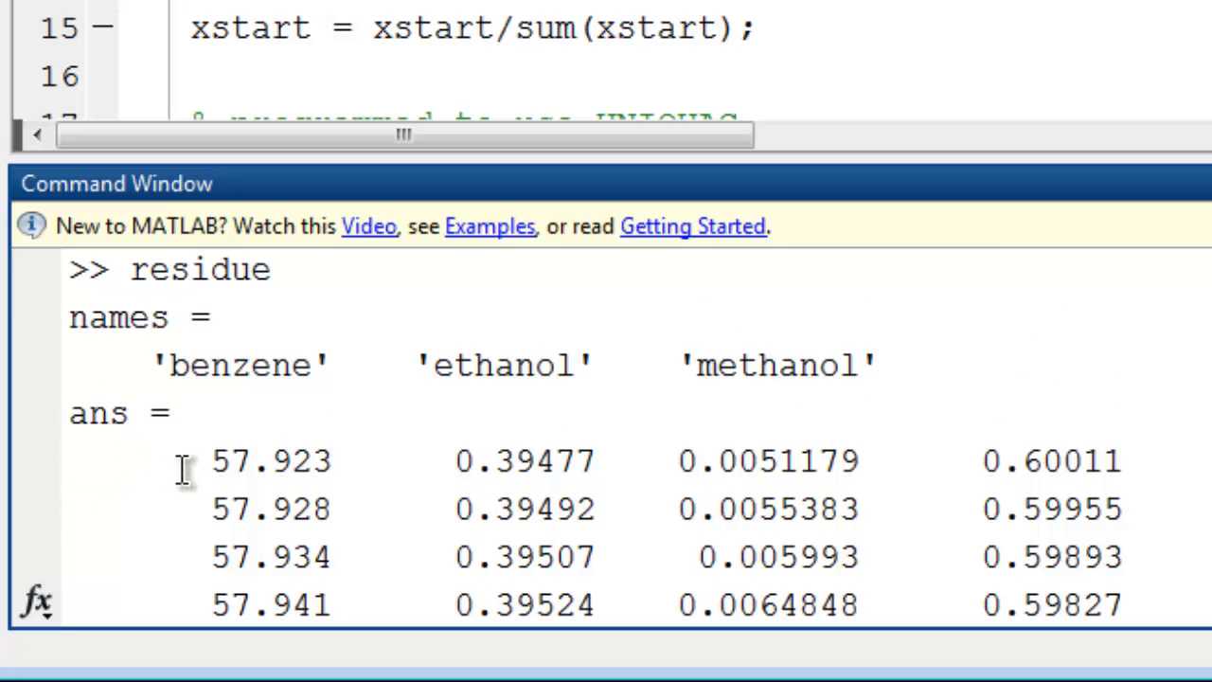
pyautogui.moveTo(418, 487)
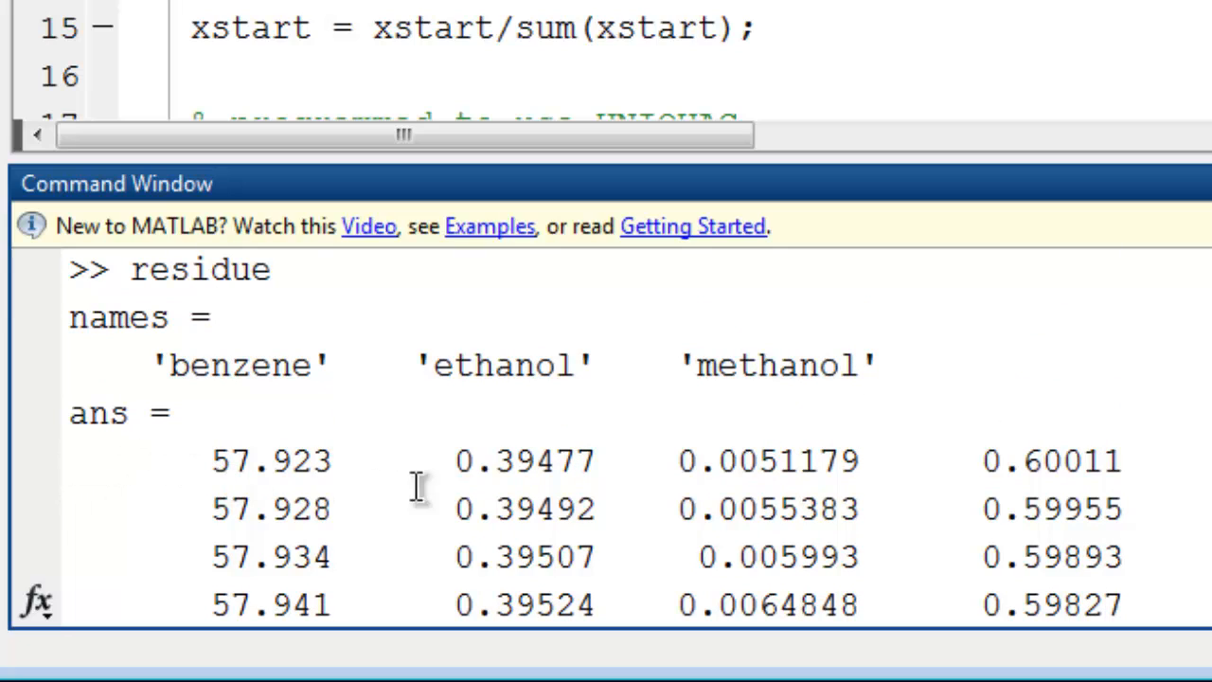
pyautogui.moveTo(530, 464)
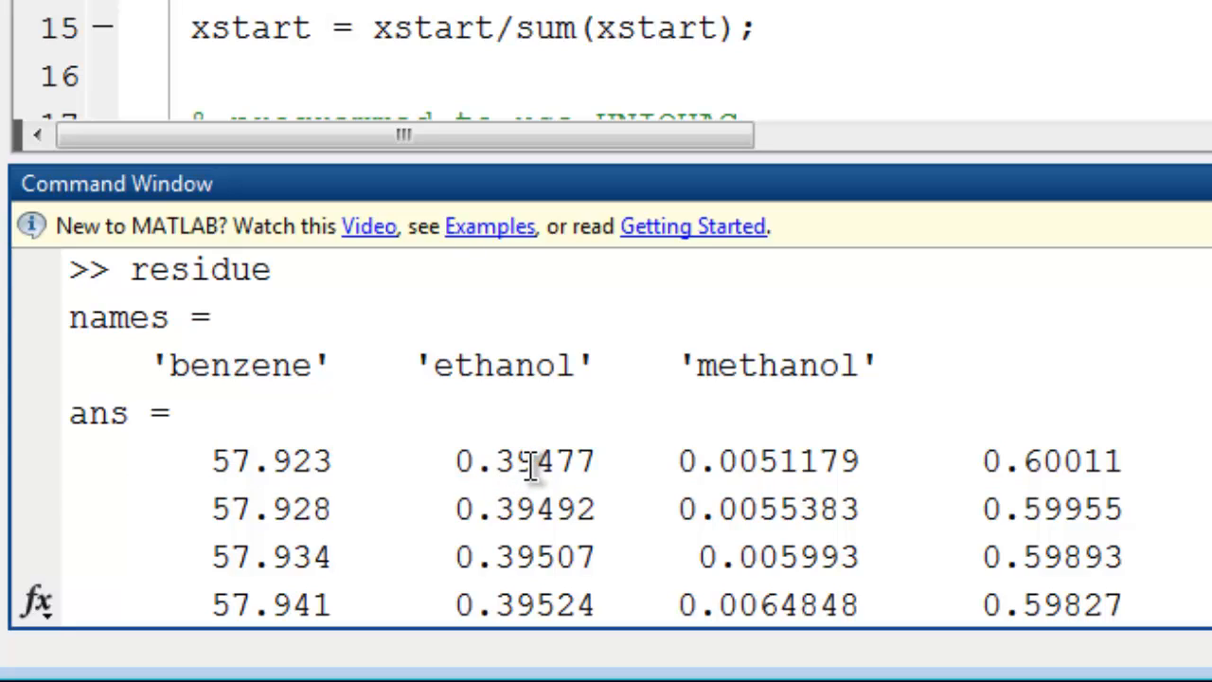
pyautogui.moveTo(763, 461)
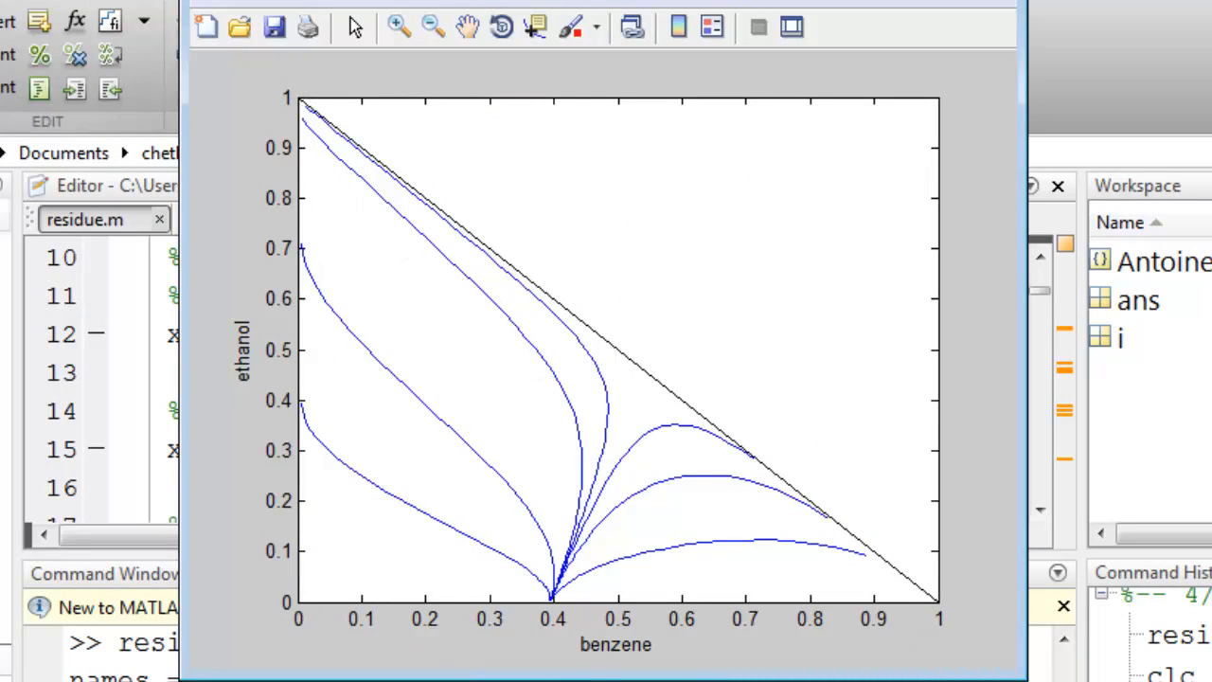
pyautogui.moveTo(940, 623)
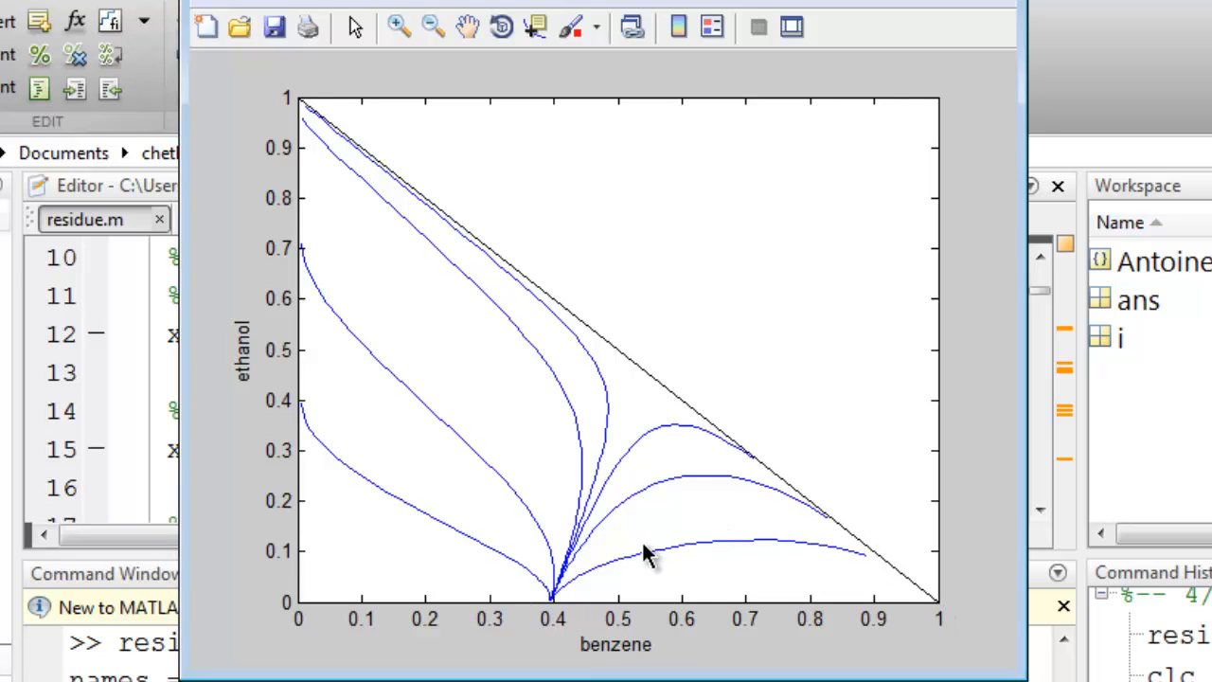
pyautogui.moveTo(552, 634)
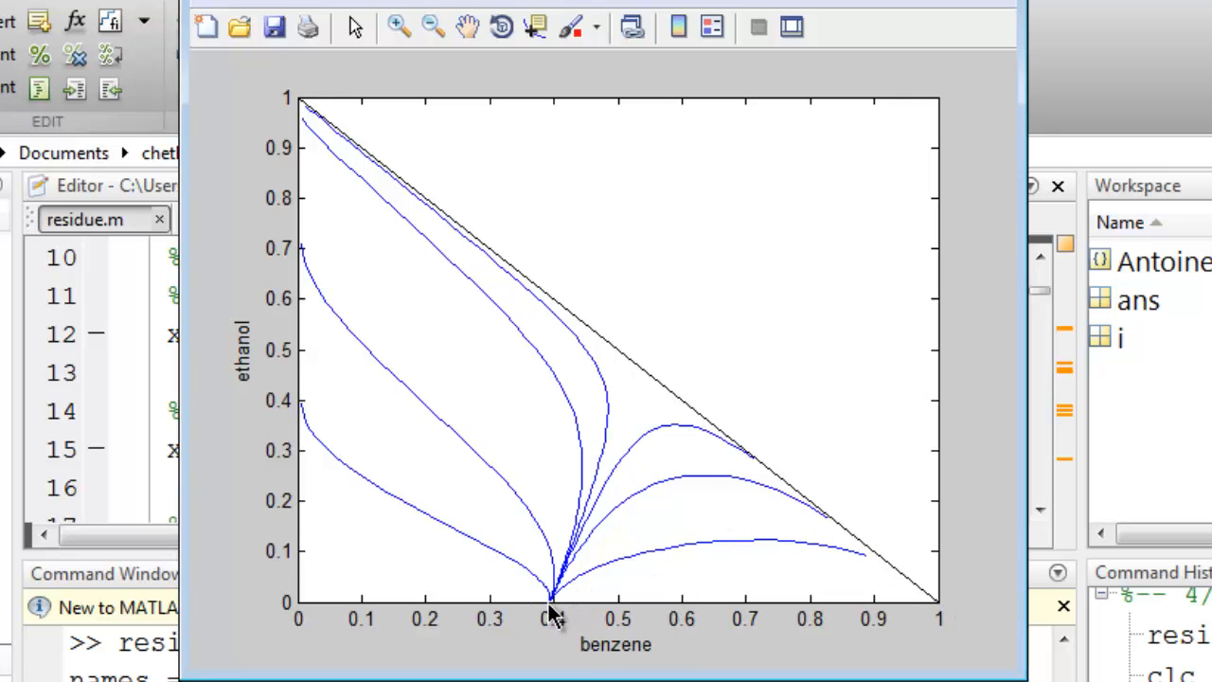
pyautogui.moveTo(916, 621)
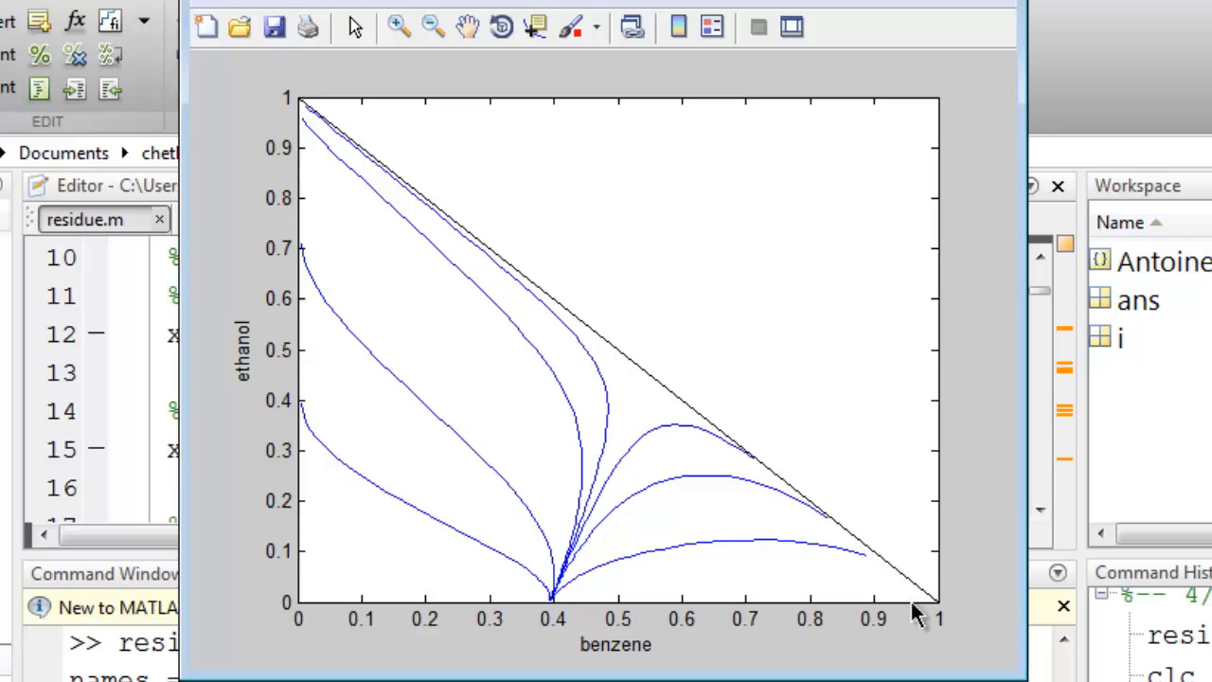
pyautogui.moveTo(947, 616)
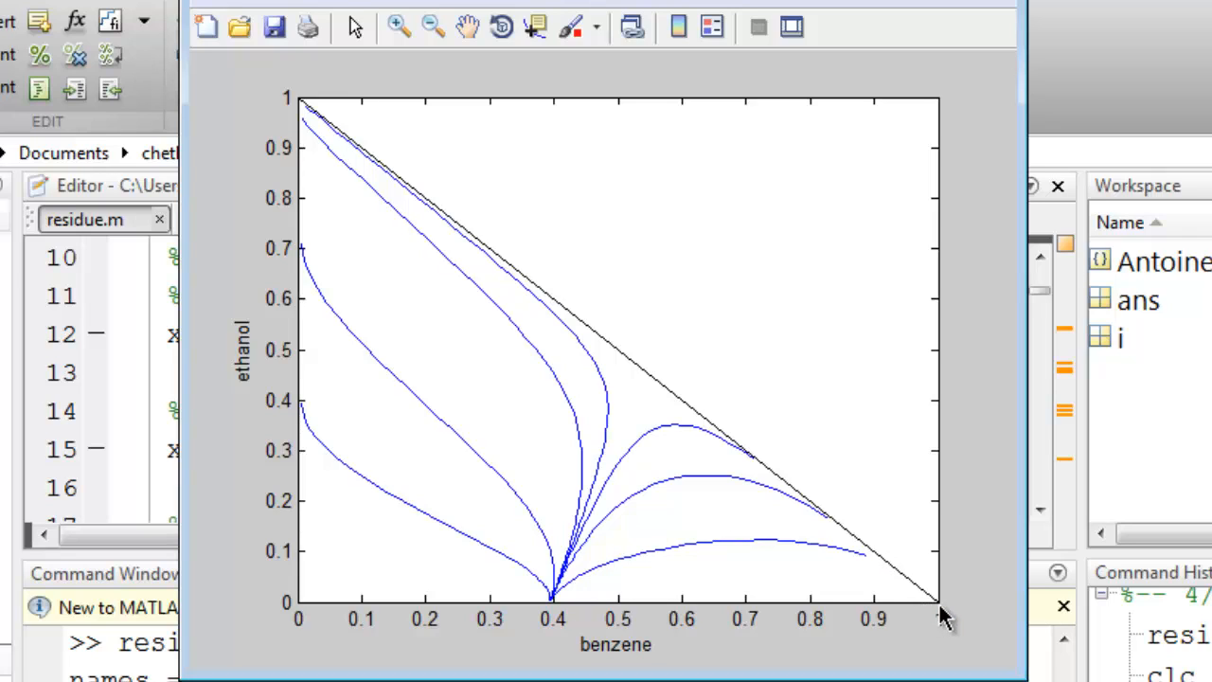